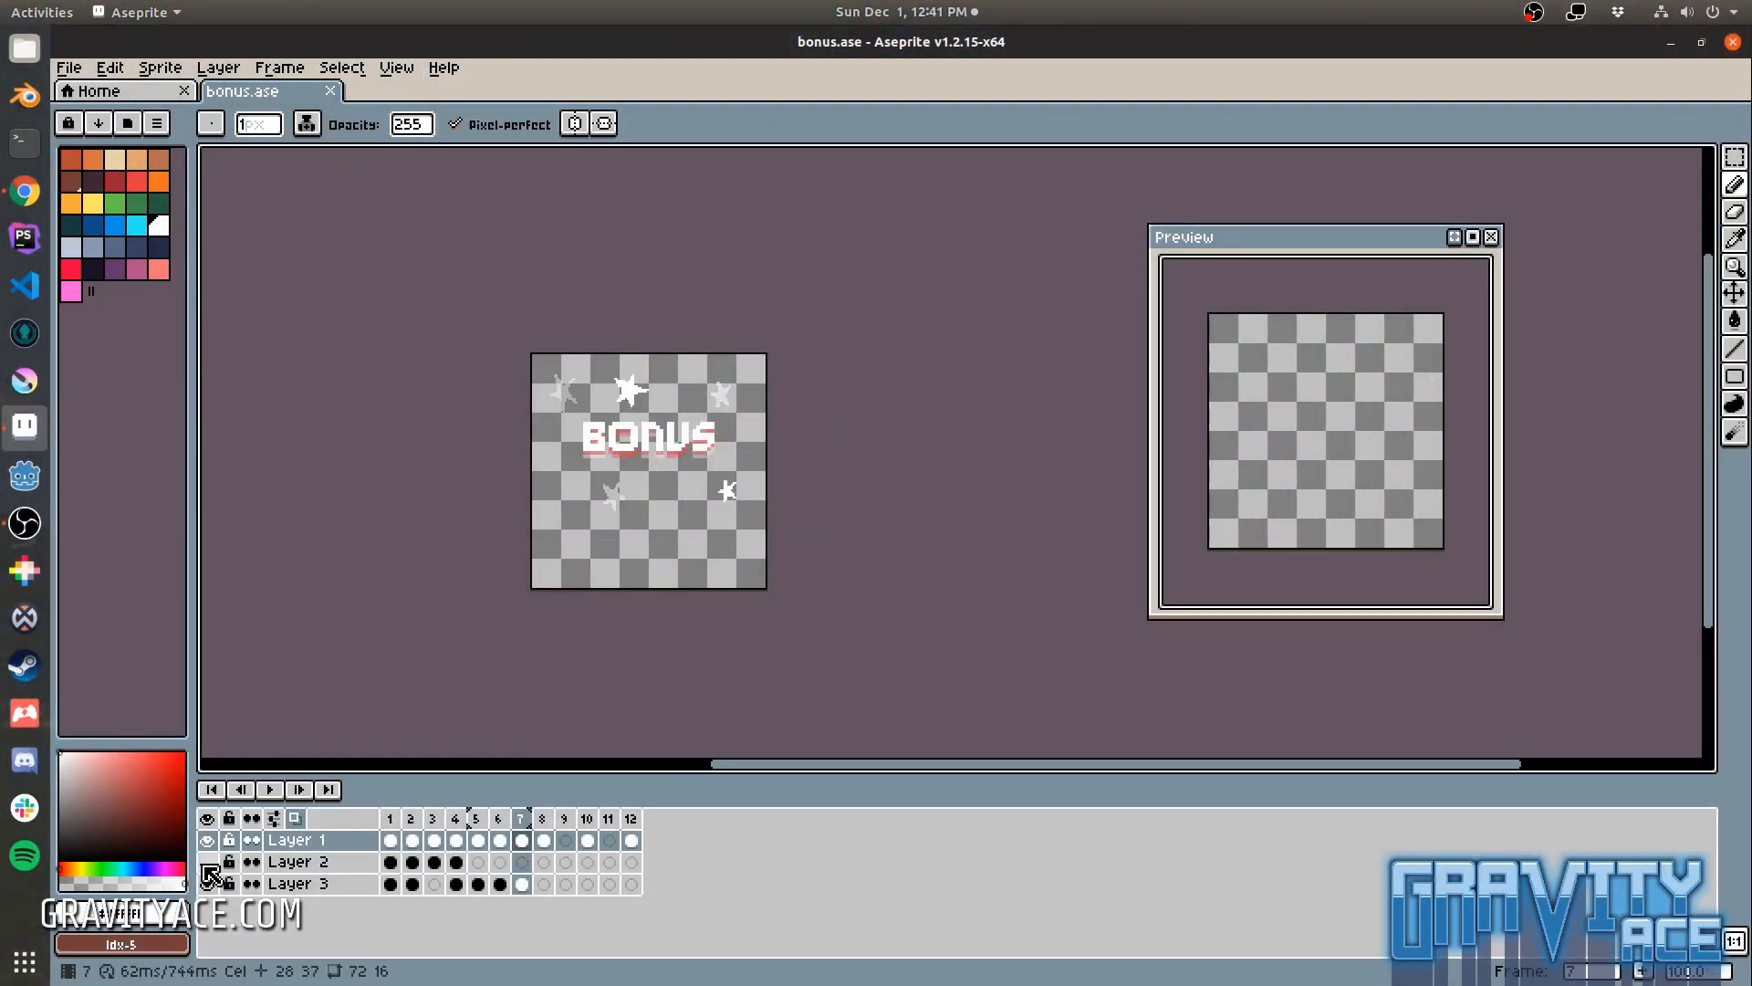
Step: Paint a yellow starburst with white splashes behind BONUS on a new Layer 4, frame 1
left_click(455, 818)
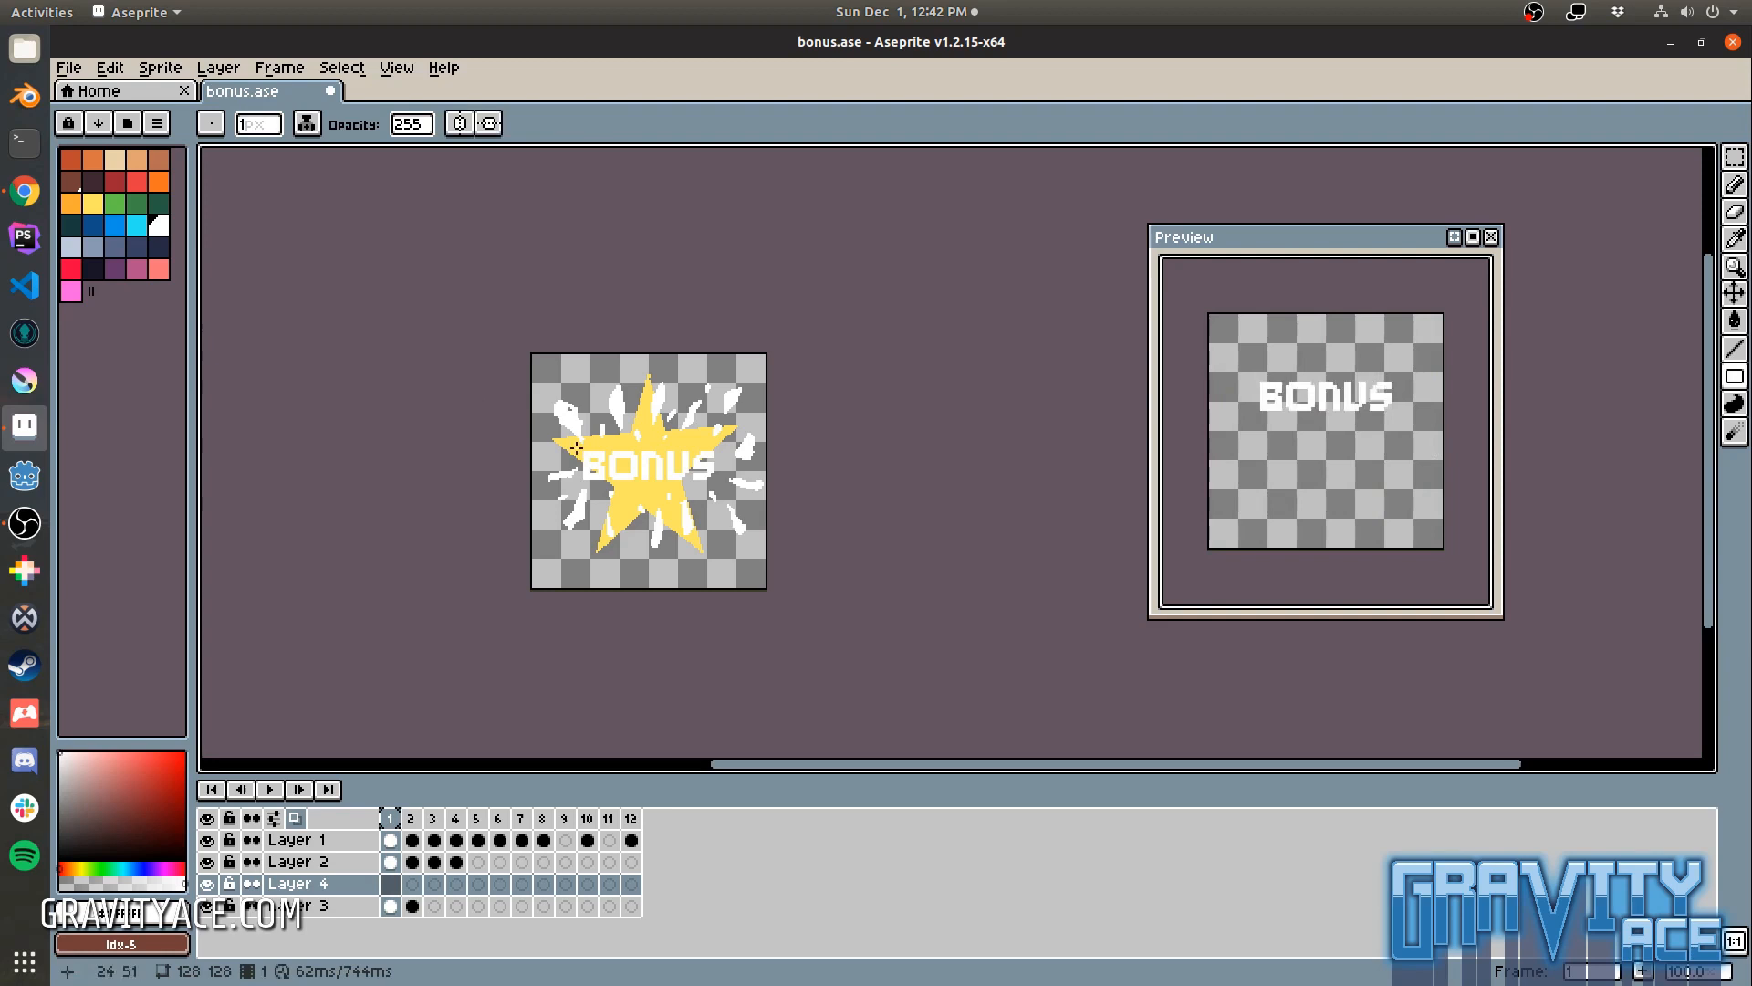
Step: Tint BONUS red with the paint bucket, add Layer 5, and draw offset white text copies
left_click(410, 818)
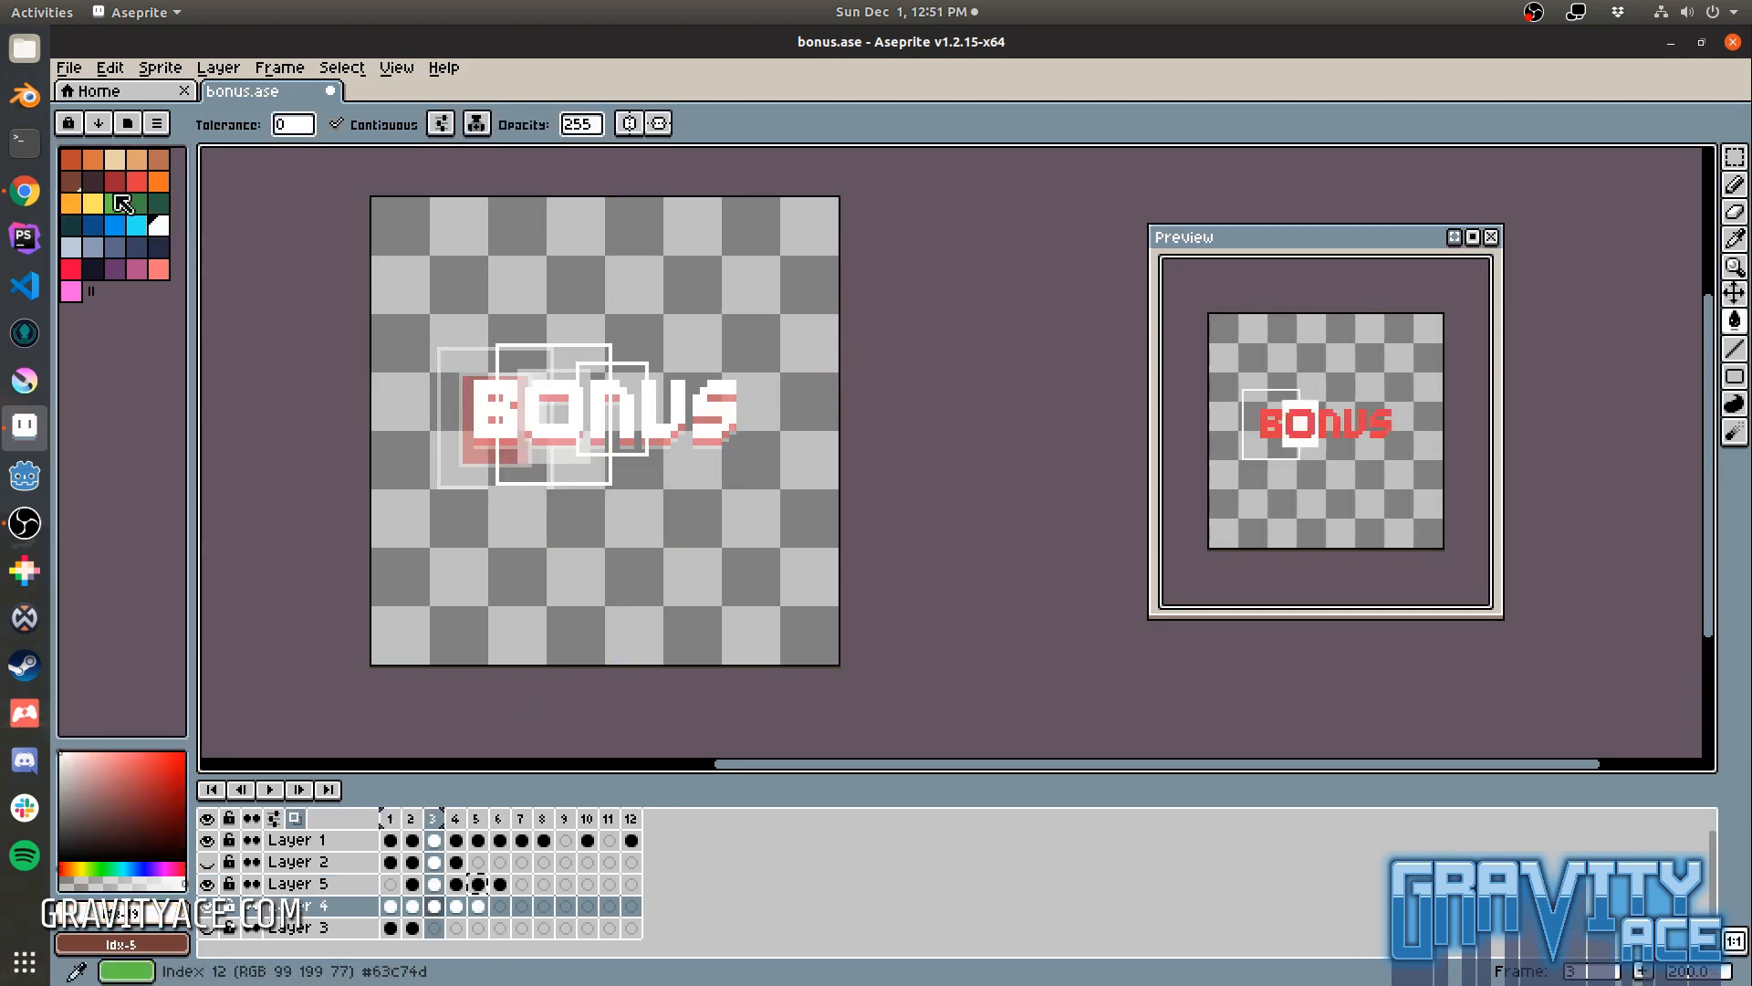
Step: Draw white horizontal bars above and below BONUS on frames 1–4 with the rectangle tool
left_click(476, 818)
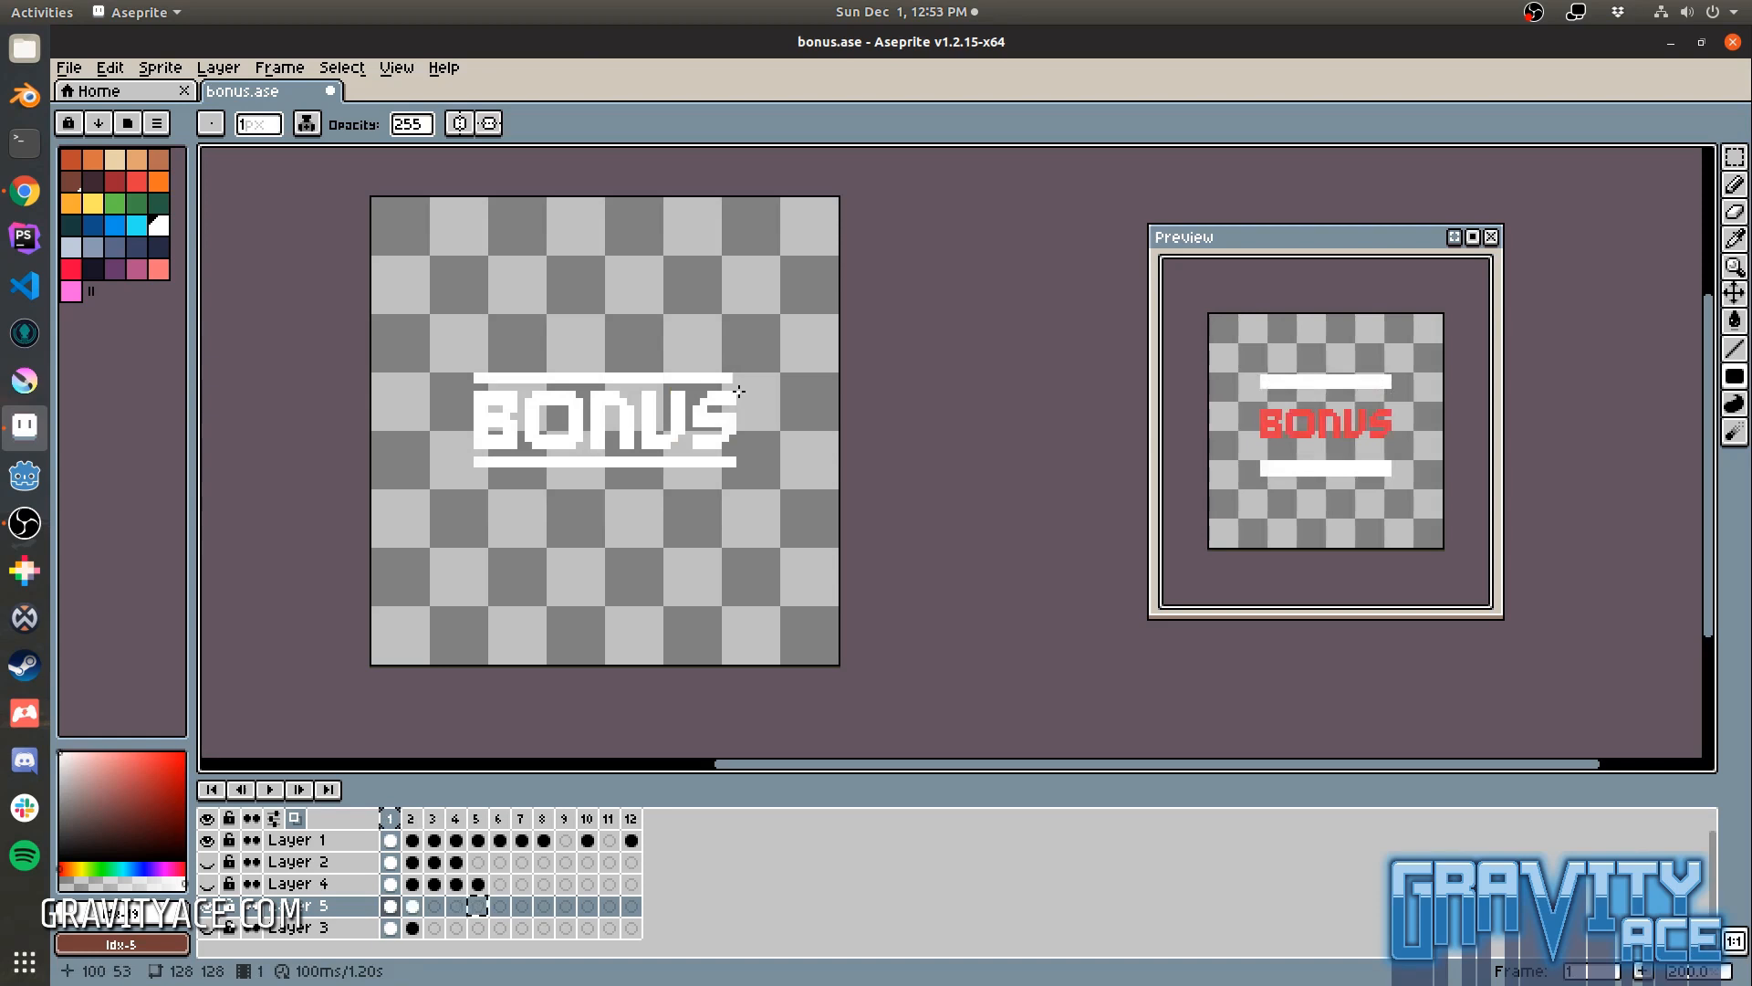
left_click(453, 817)
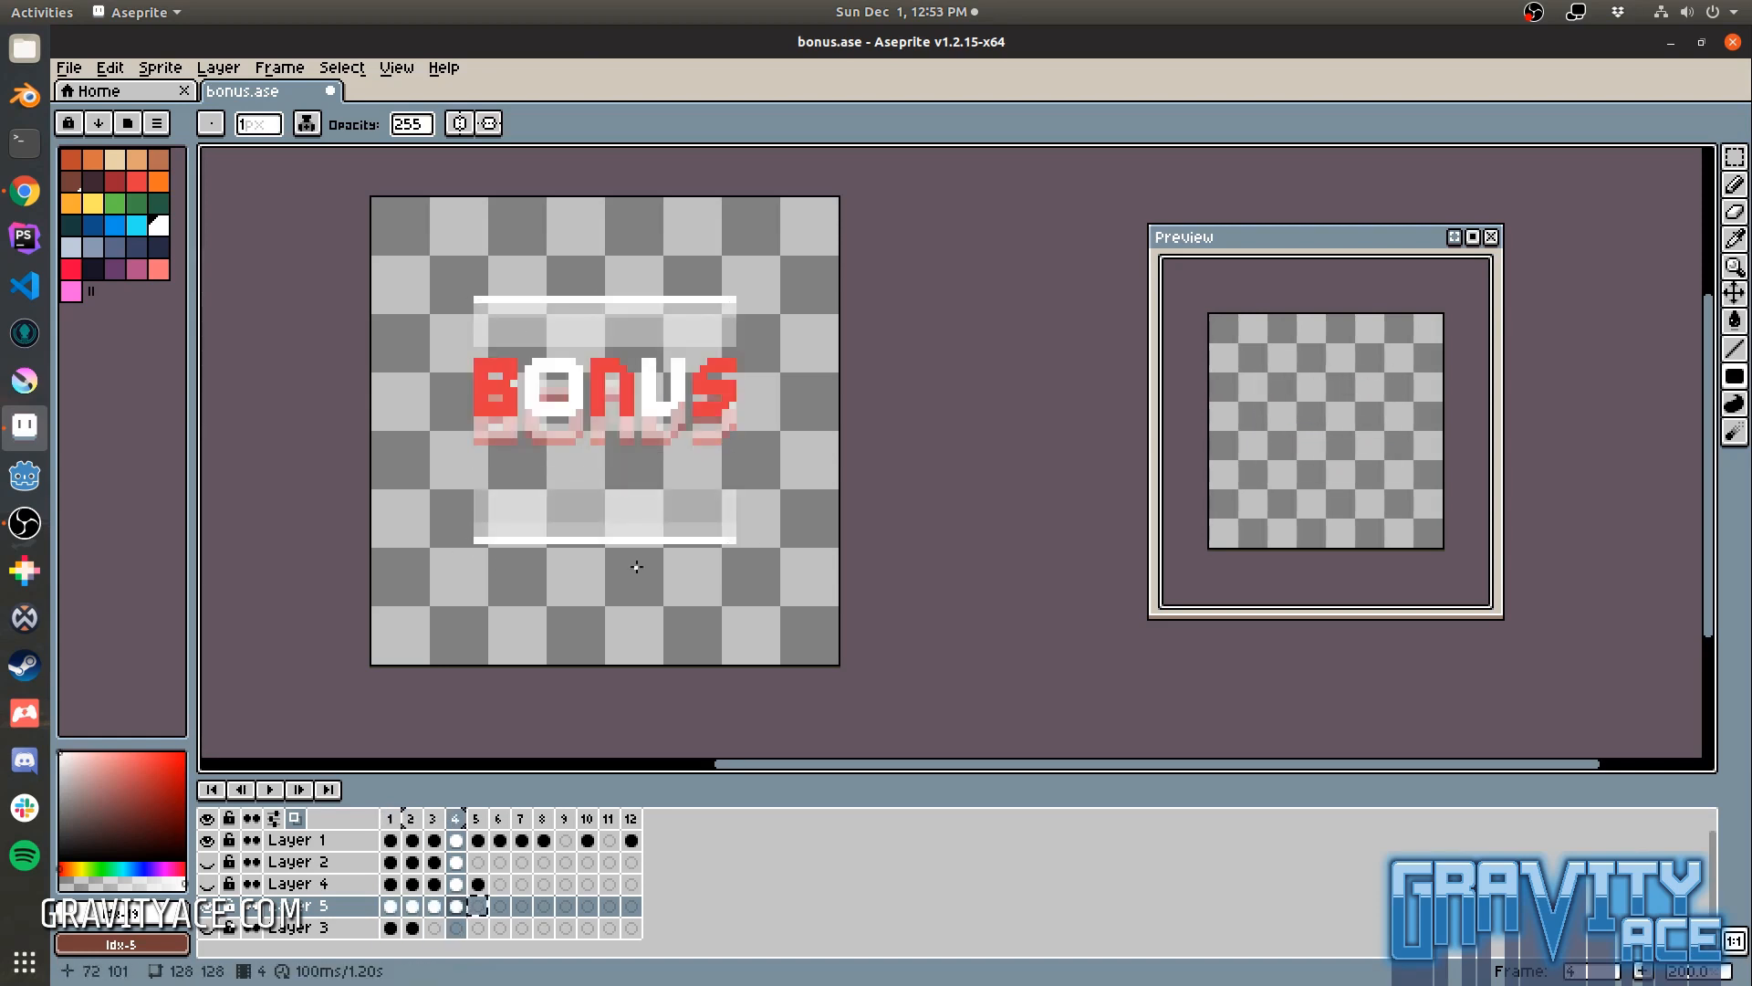
left_click(474, 817)
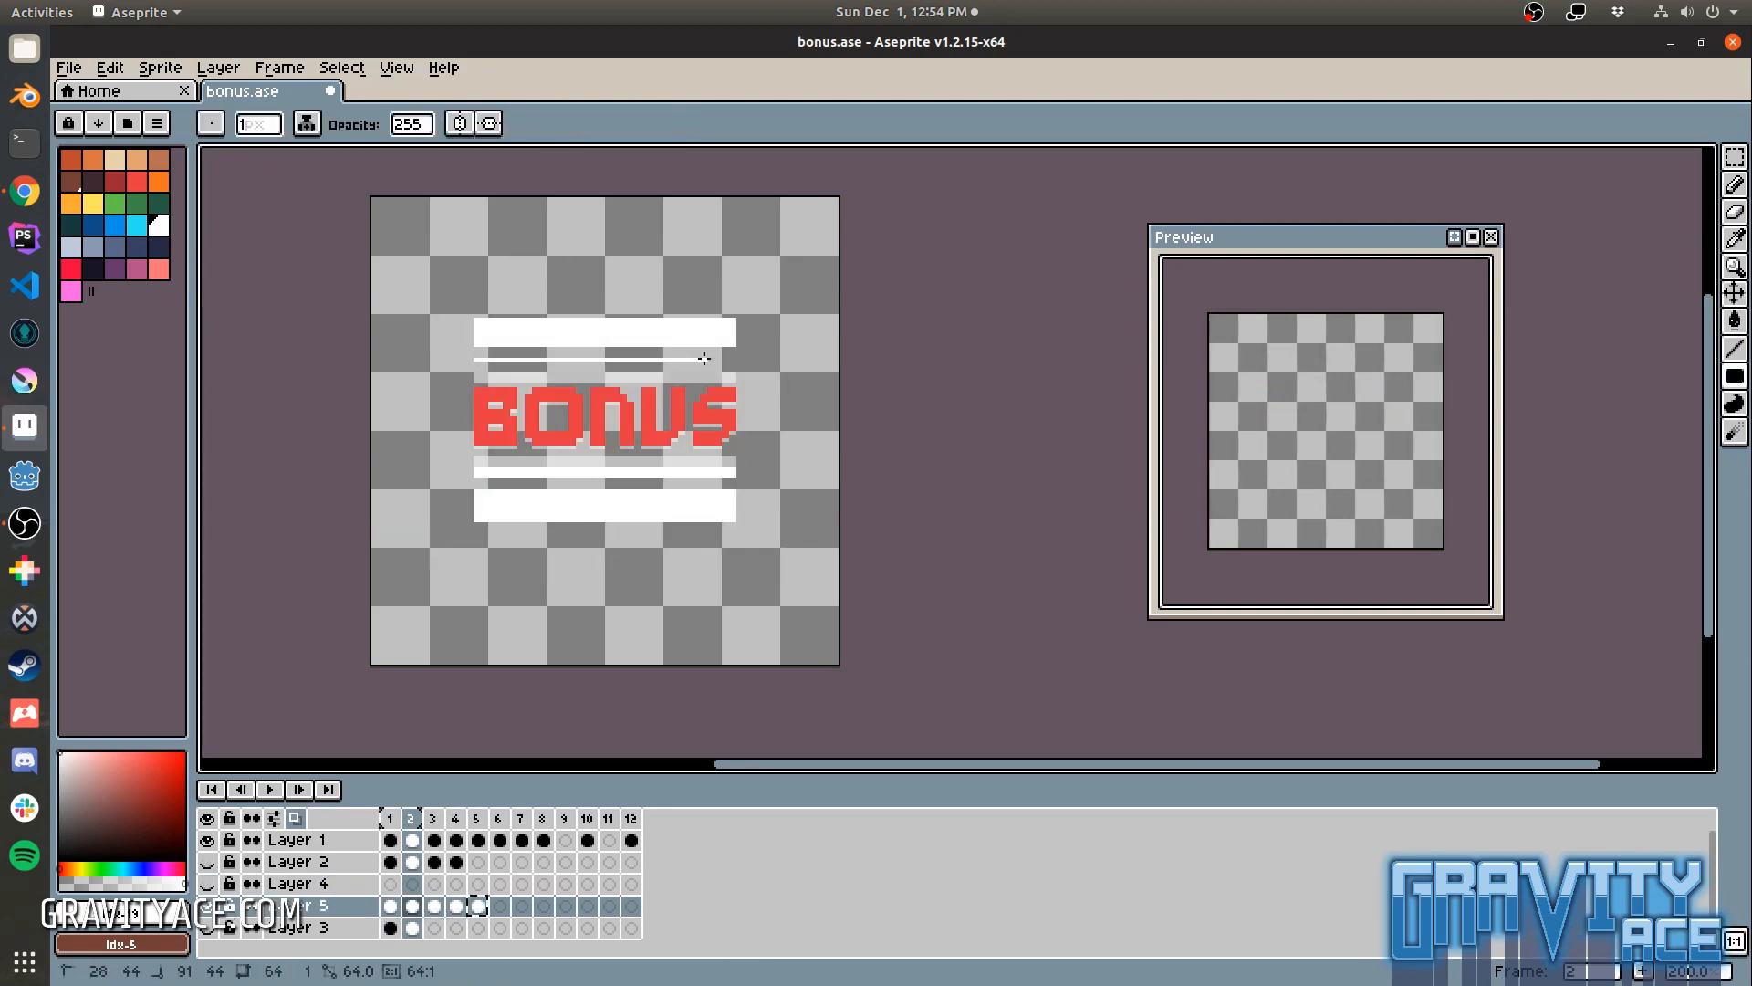
left_click(433, 818)
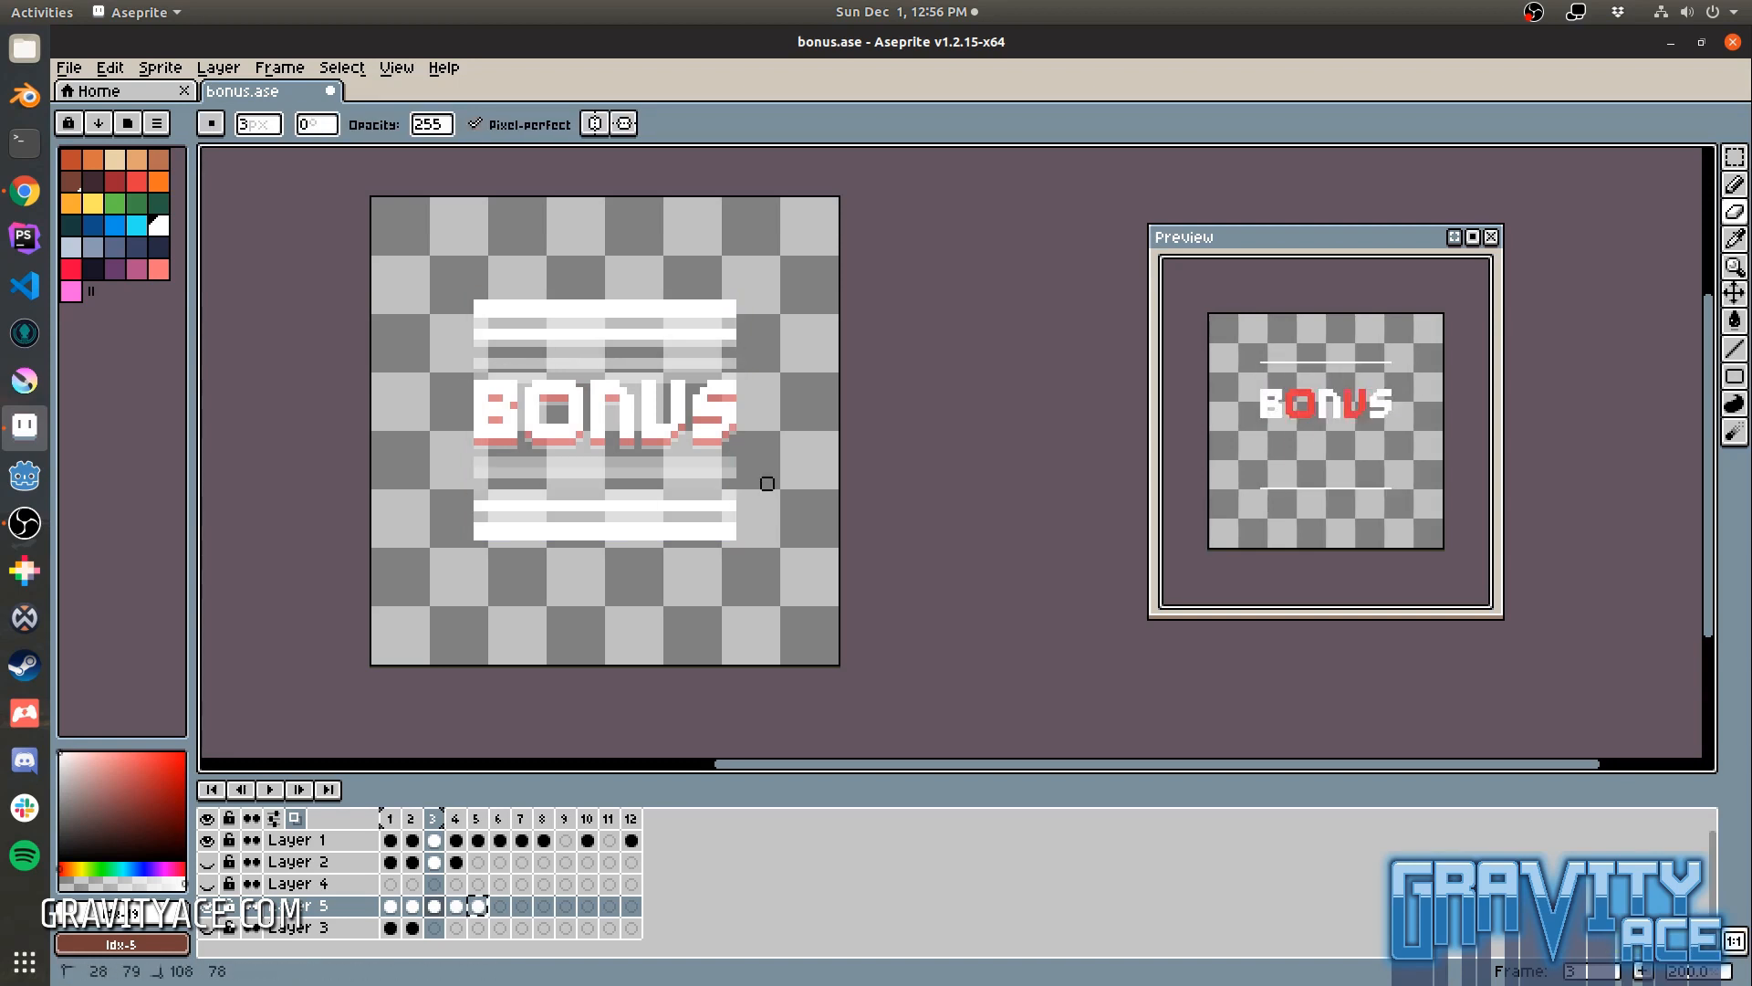
Step: Pencil vertical bars beside BONUS and paint a filled white circle on Layer 4, frame 1
left_click(410, 817)
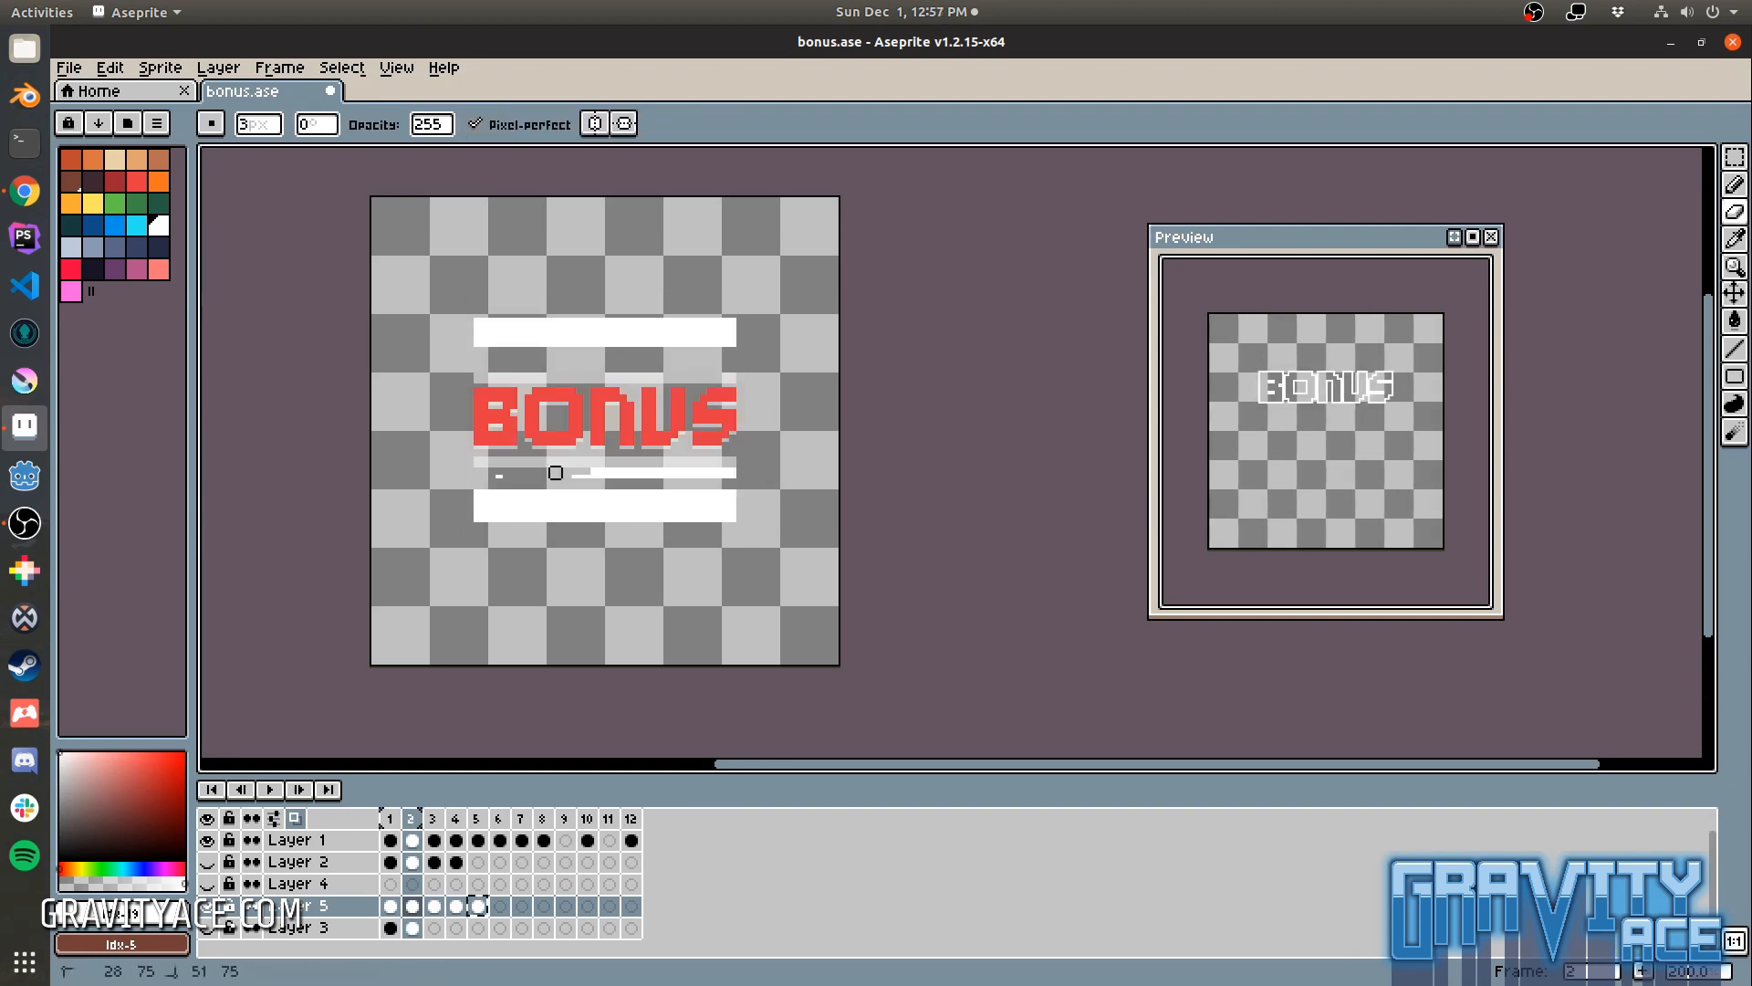
left_click(432, 817)
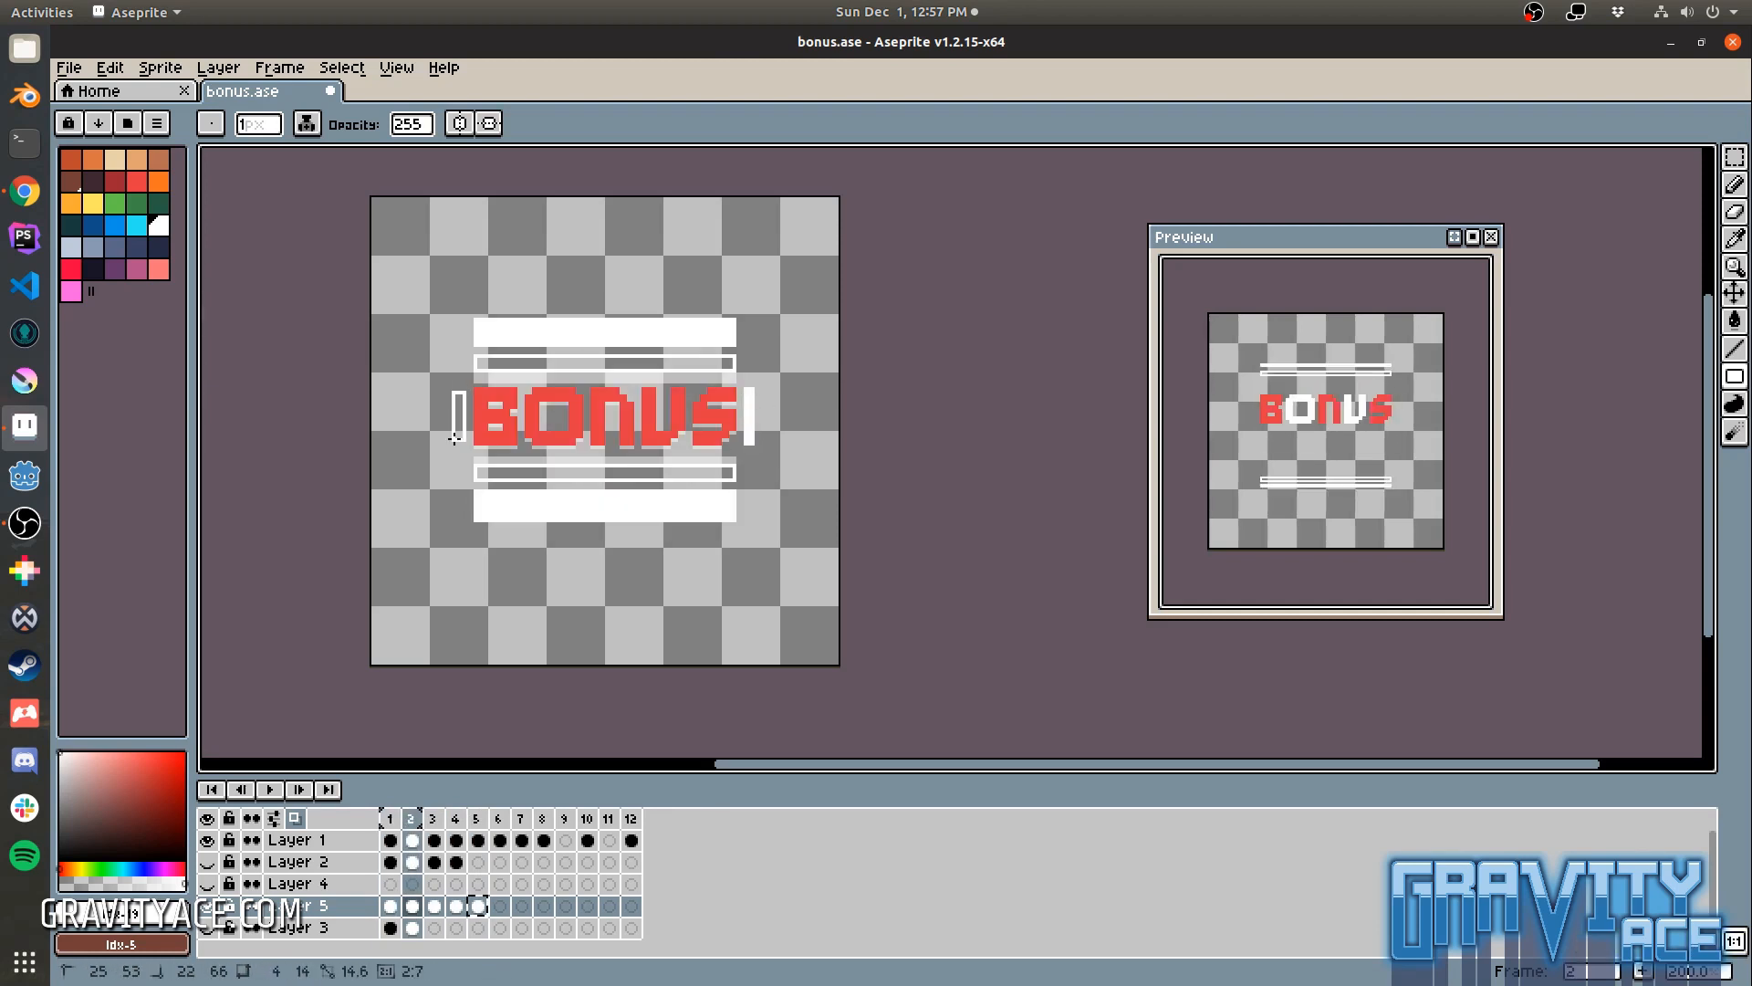
left_click(432, 818)
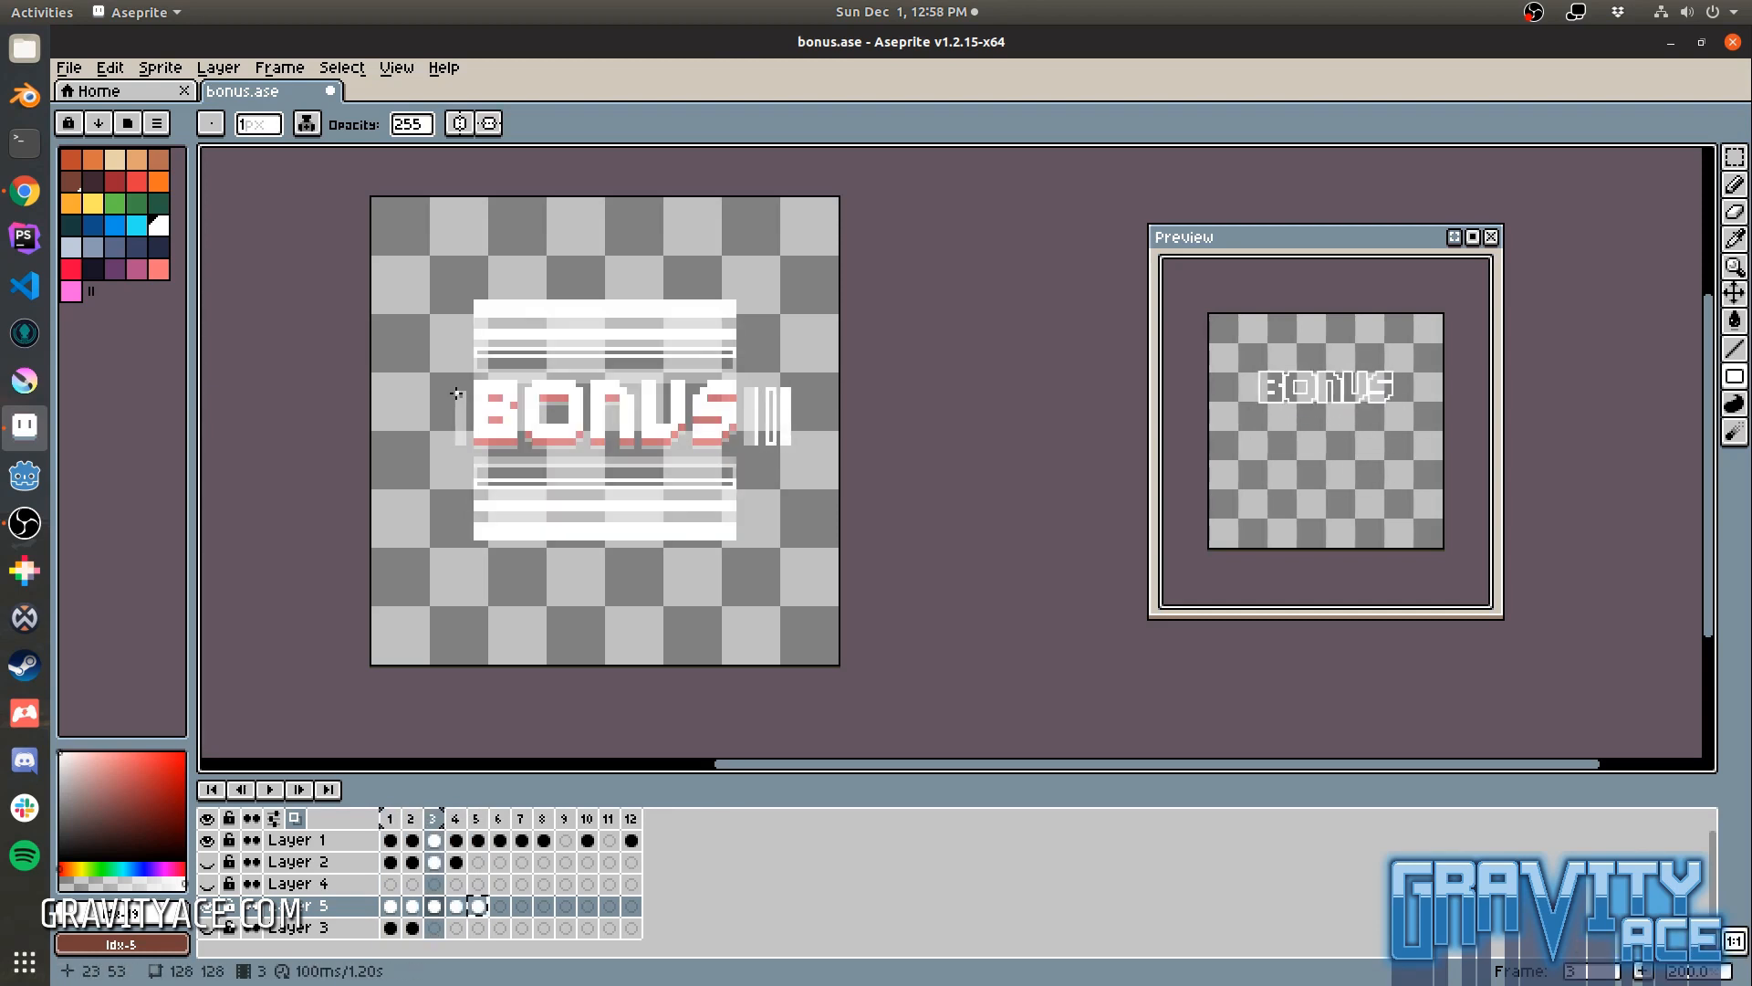
left_click(455, 818)
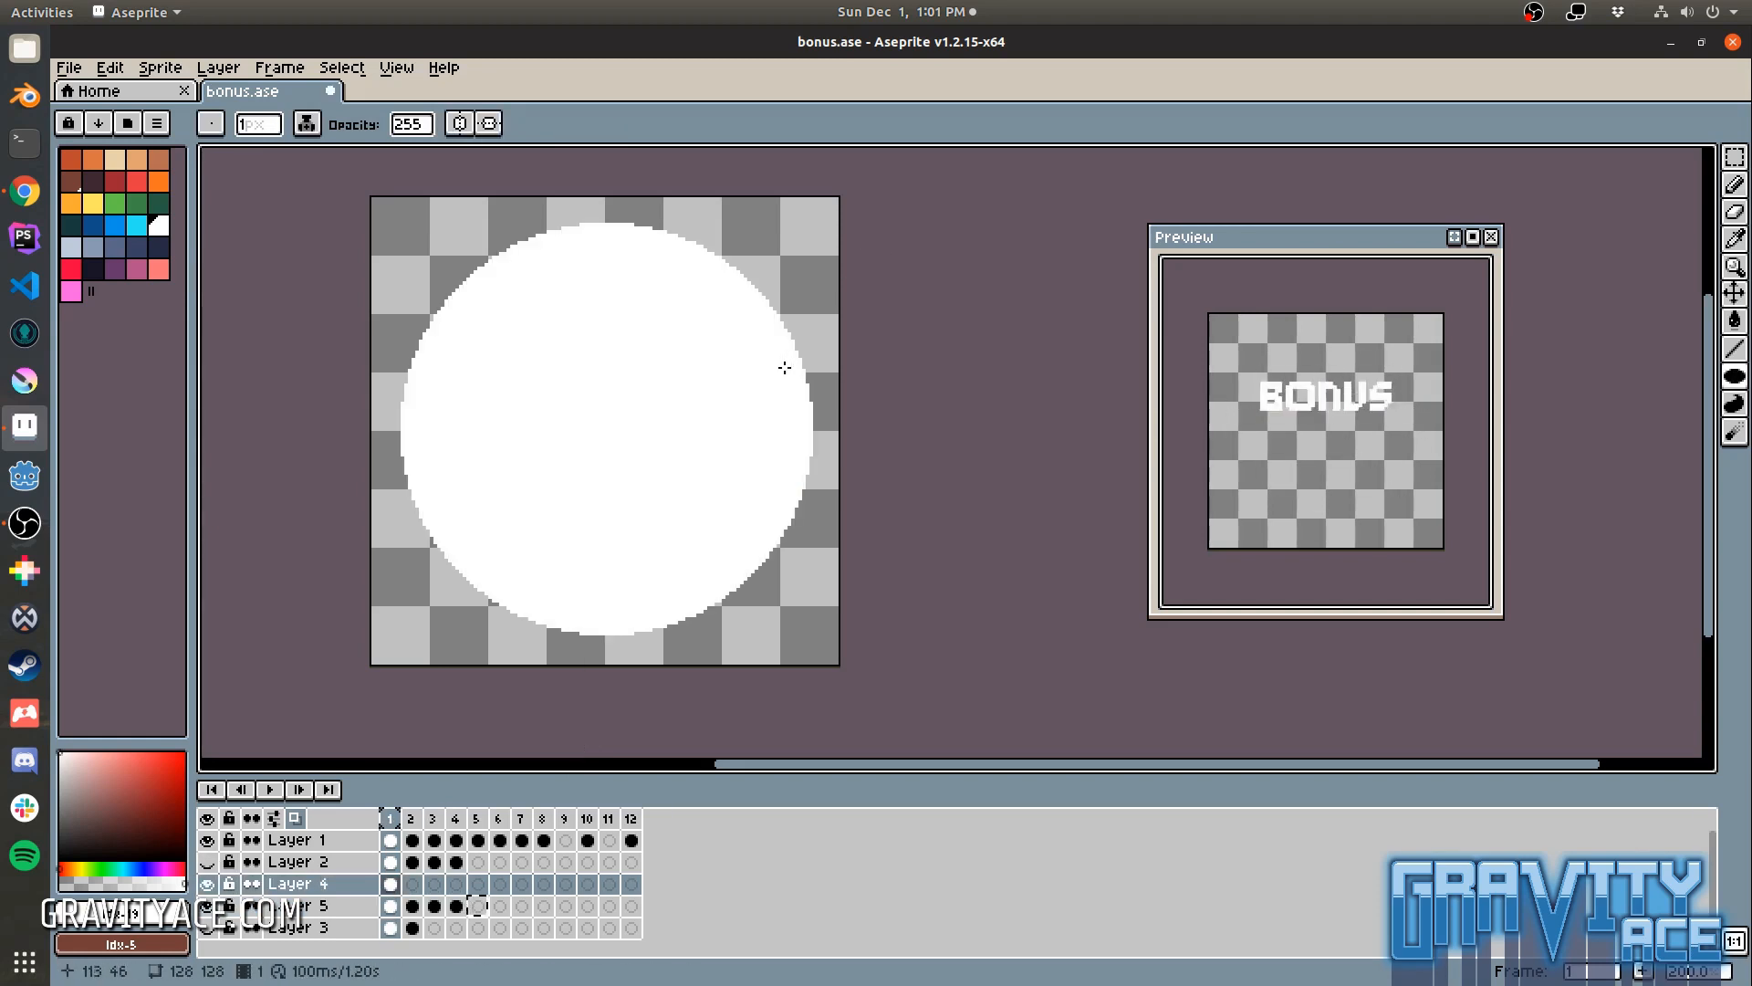
Step: Draw a thin white ellipse ring on frame 2 and reposition frame 3's upper stripes
left_click(410, 818)
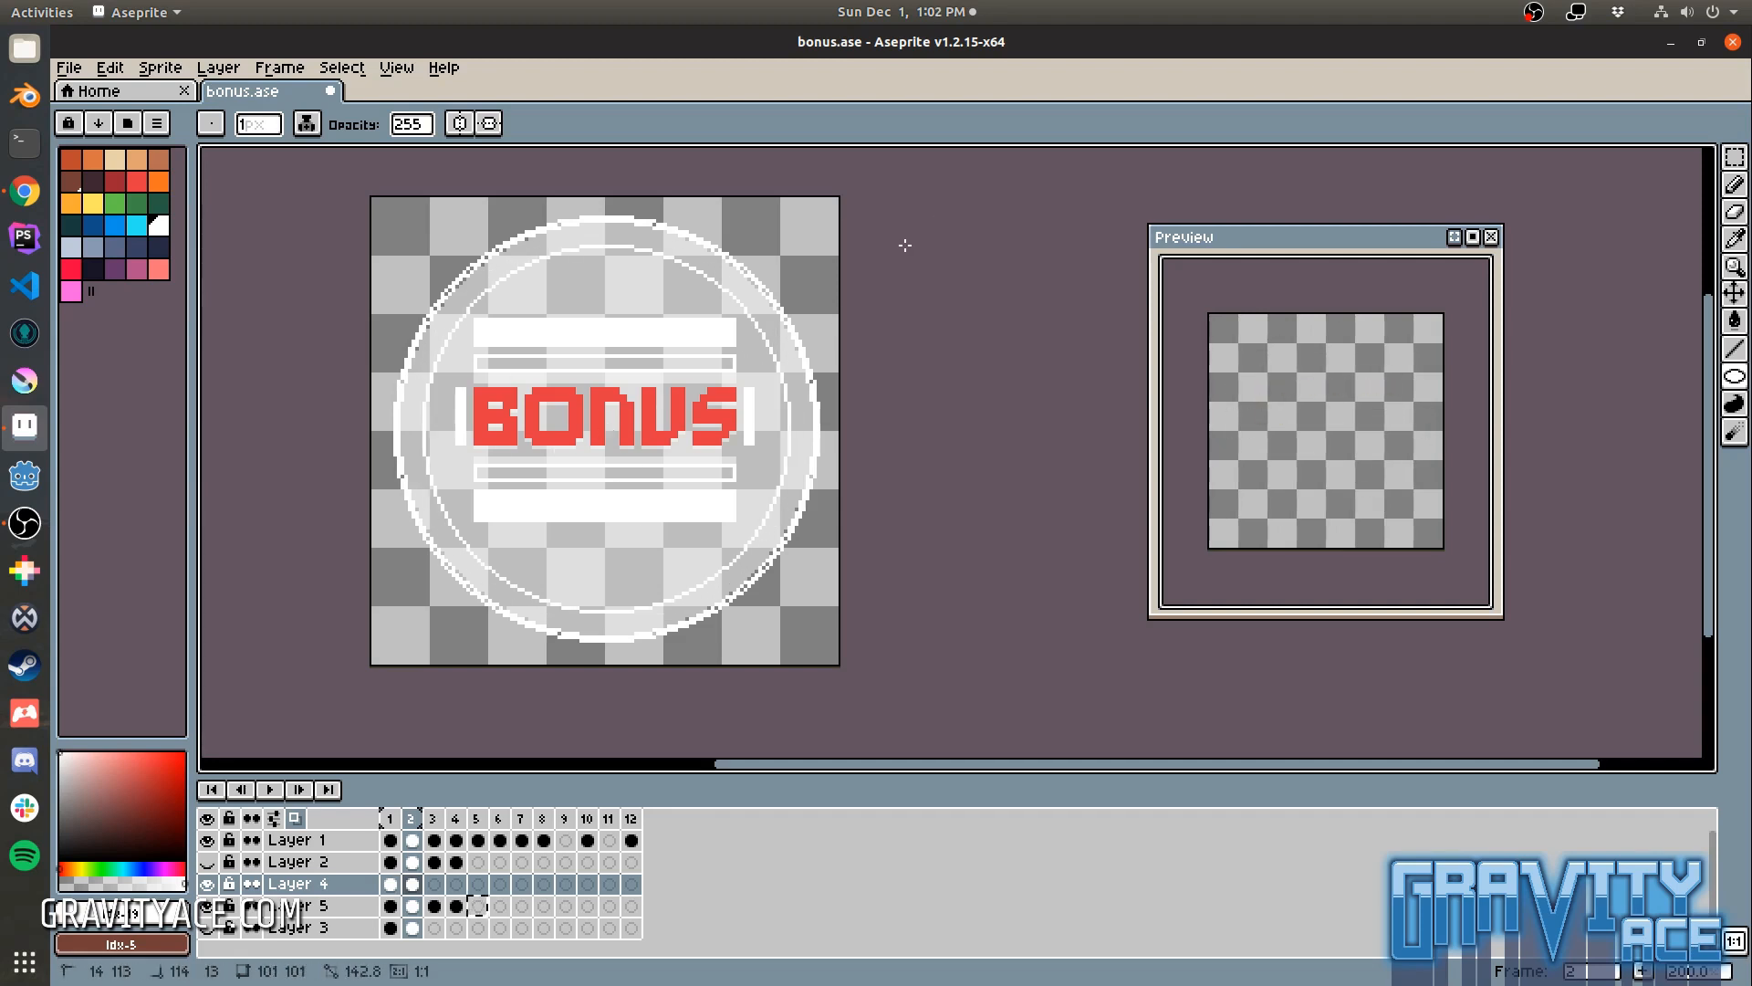
left_click(433, 817)
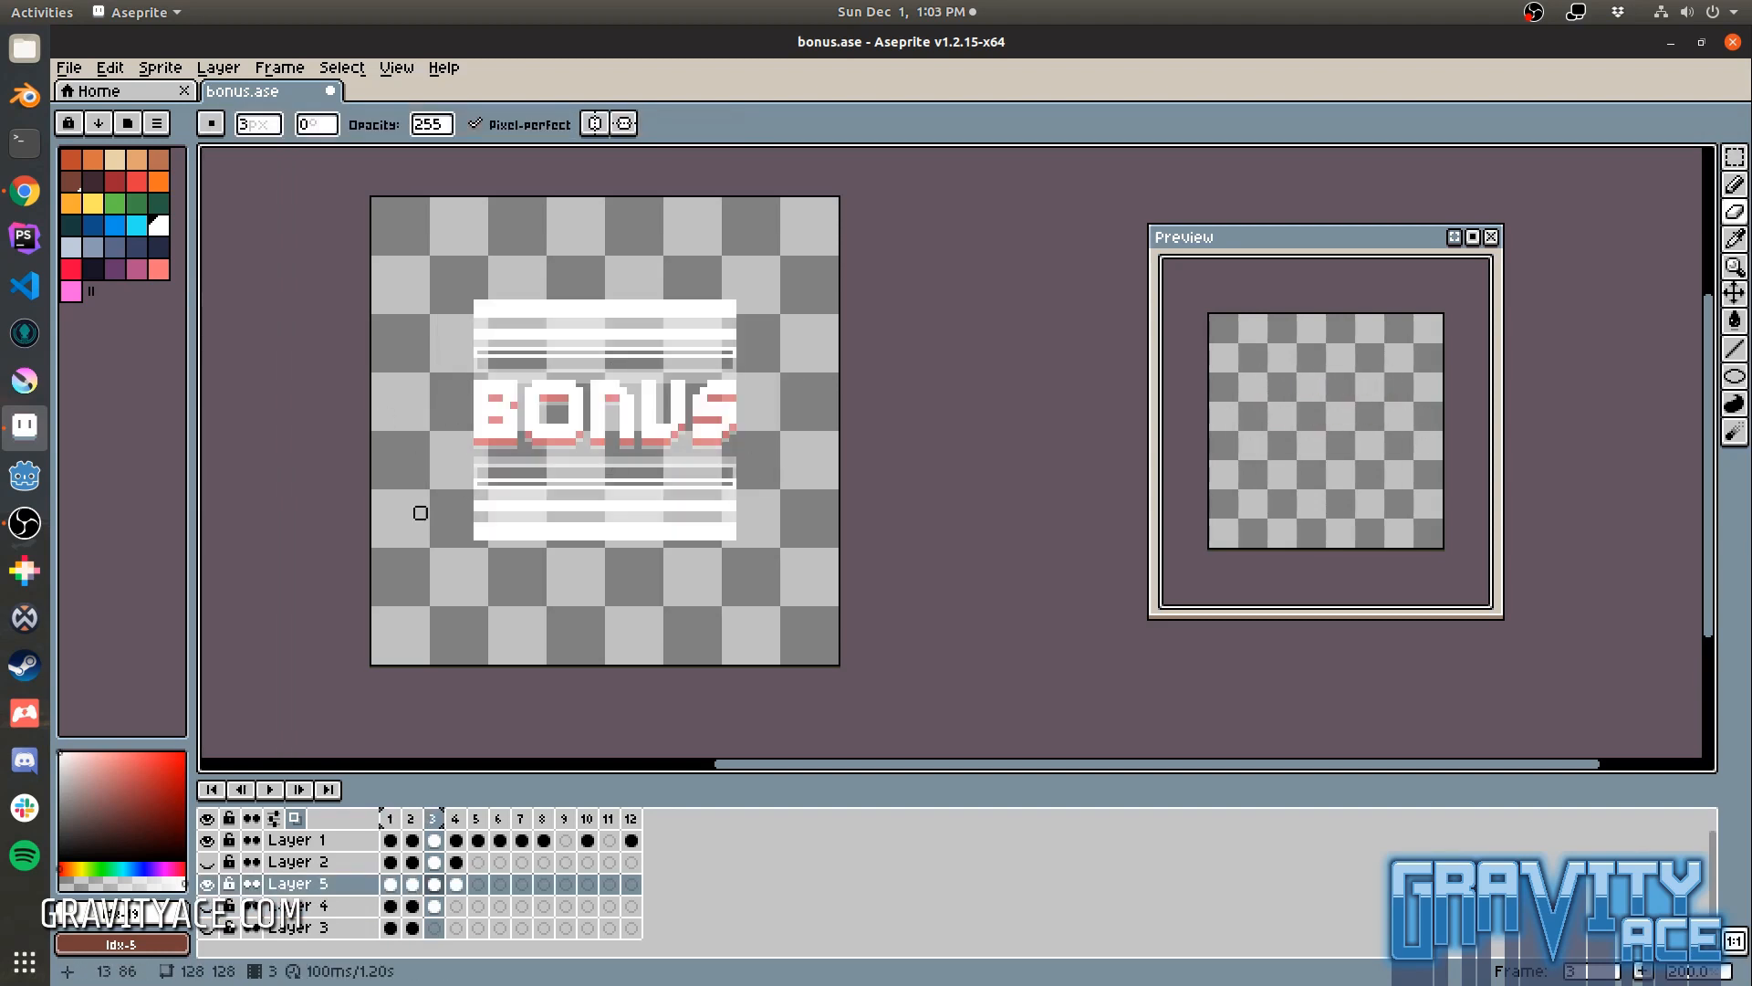
left_click(434, 882)
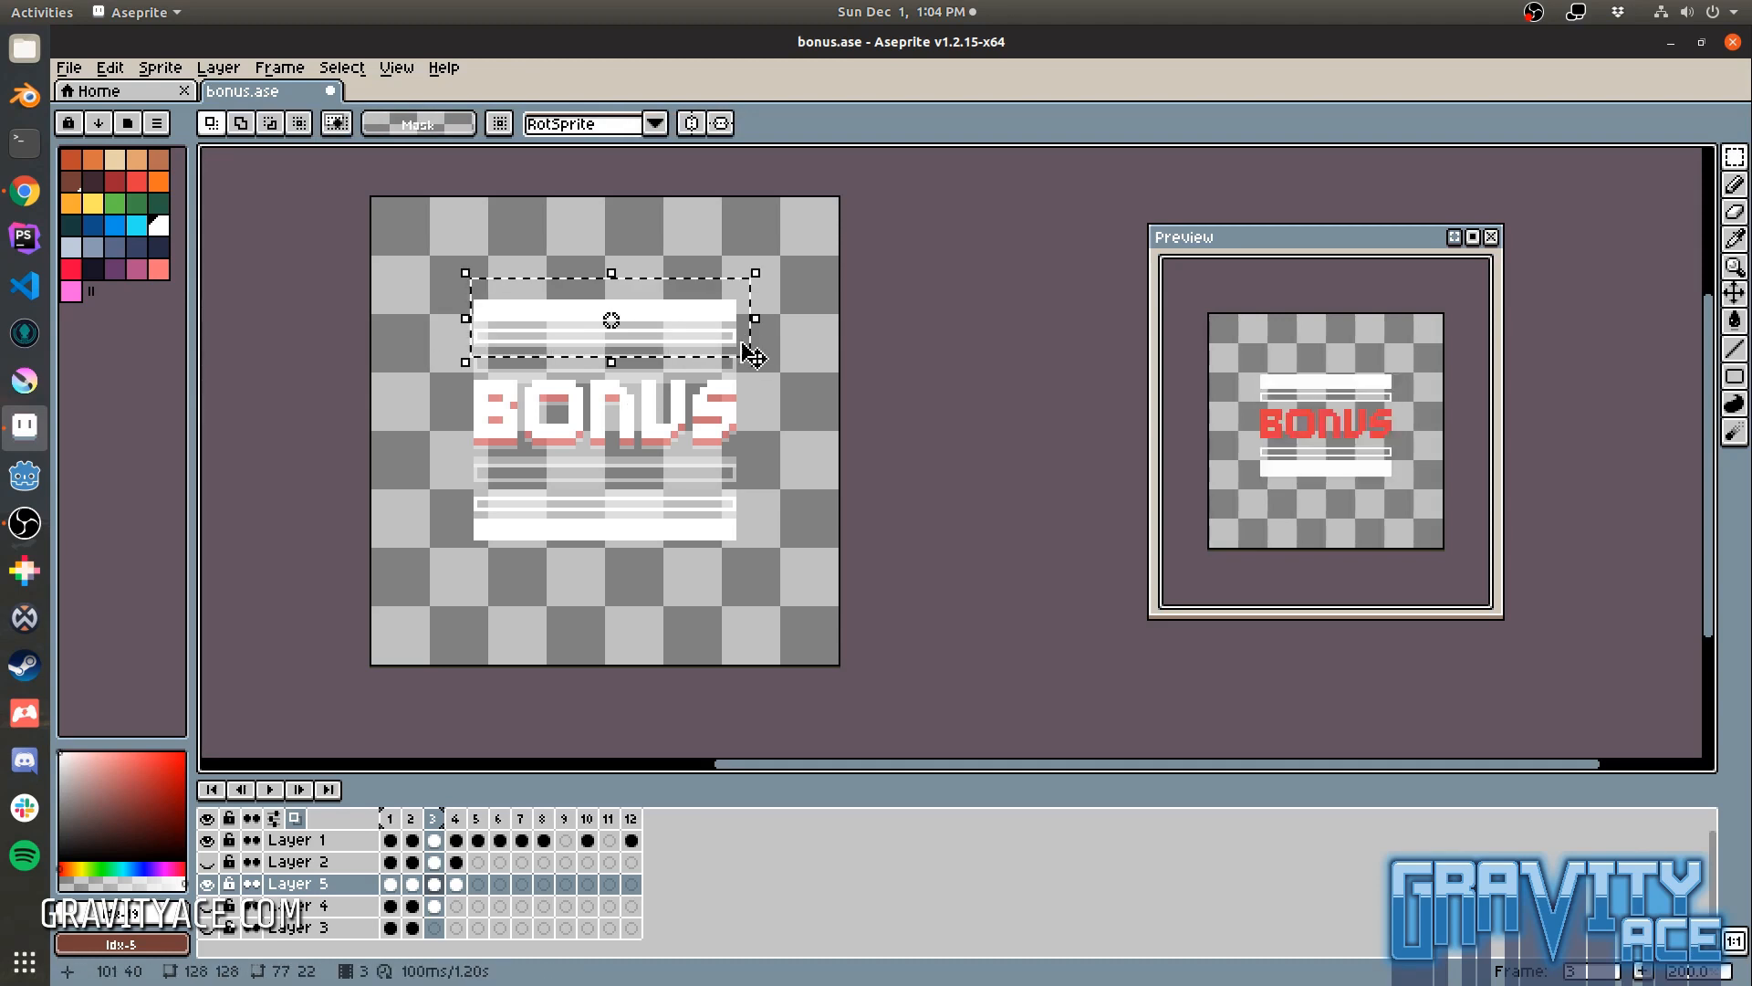
Step: Switch to Godot Engine and open the Gravity project's splash scene
left_click(207, 861)
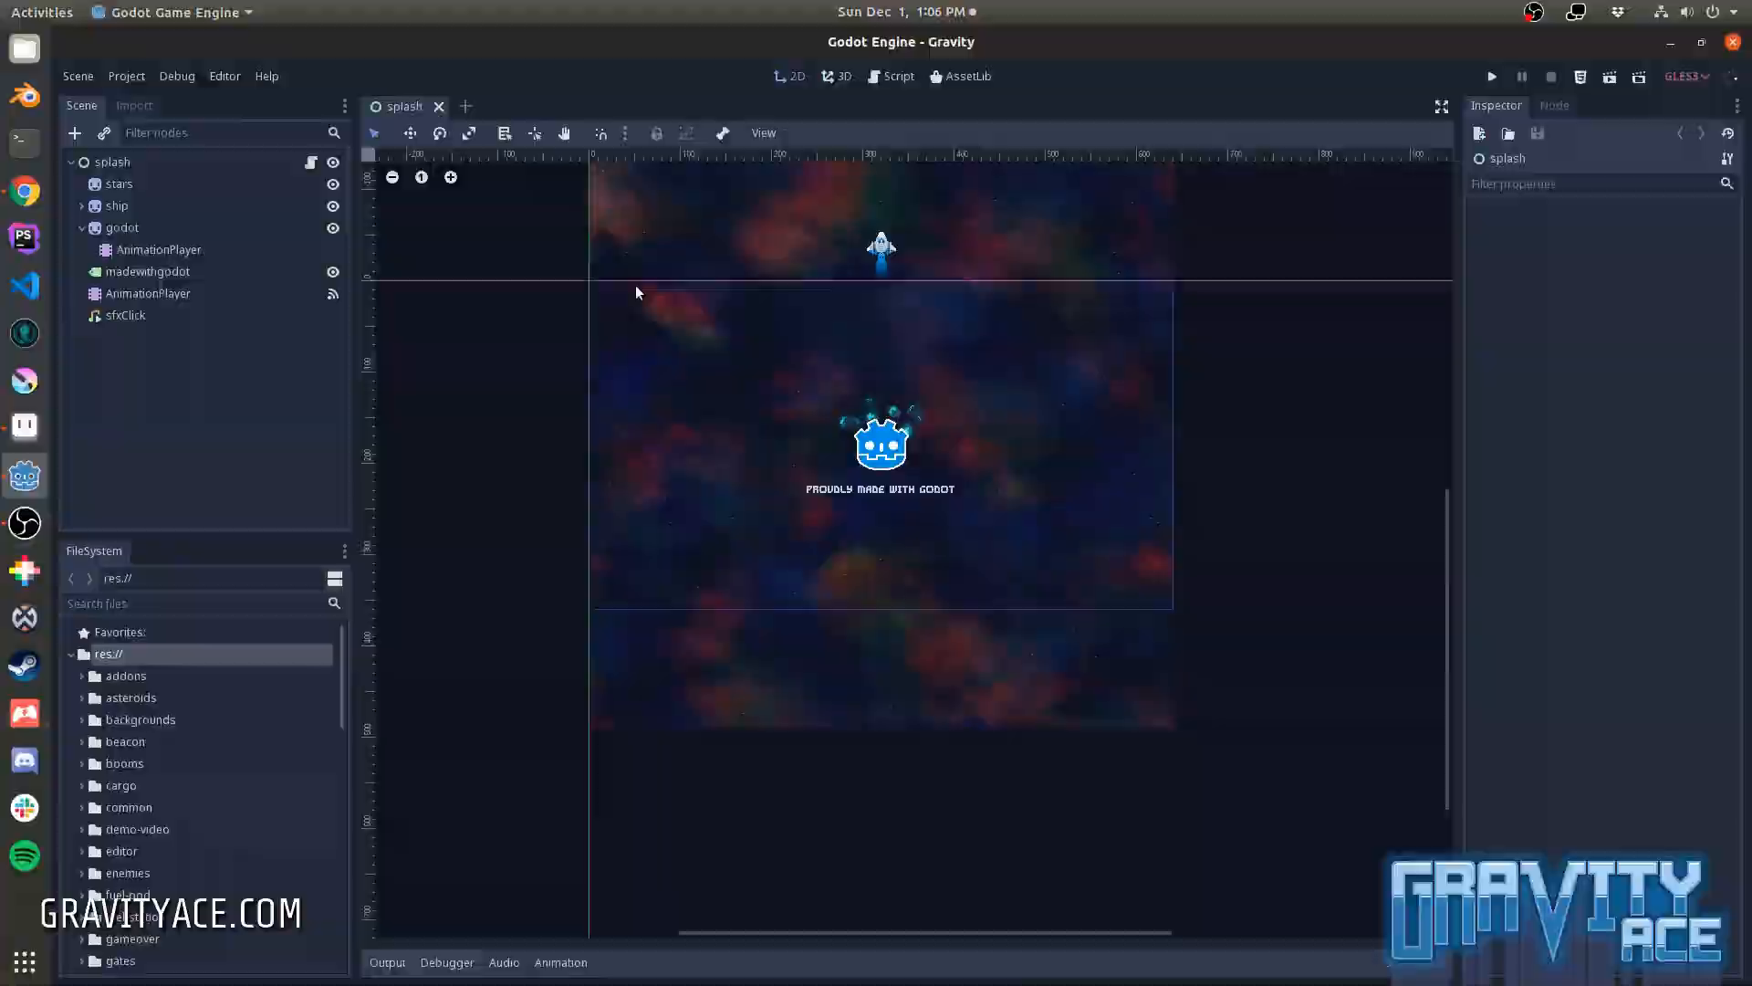
Step: Return to Aseprite and paint large white circles at top-left and bottom of frame 4
left_click(1490, 76)
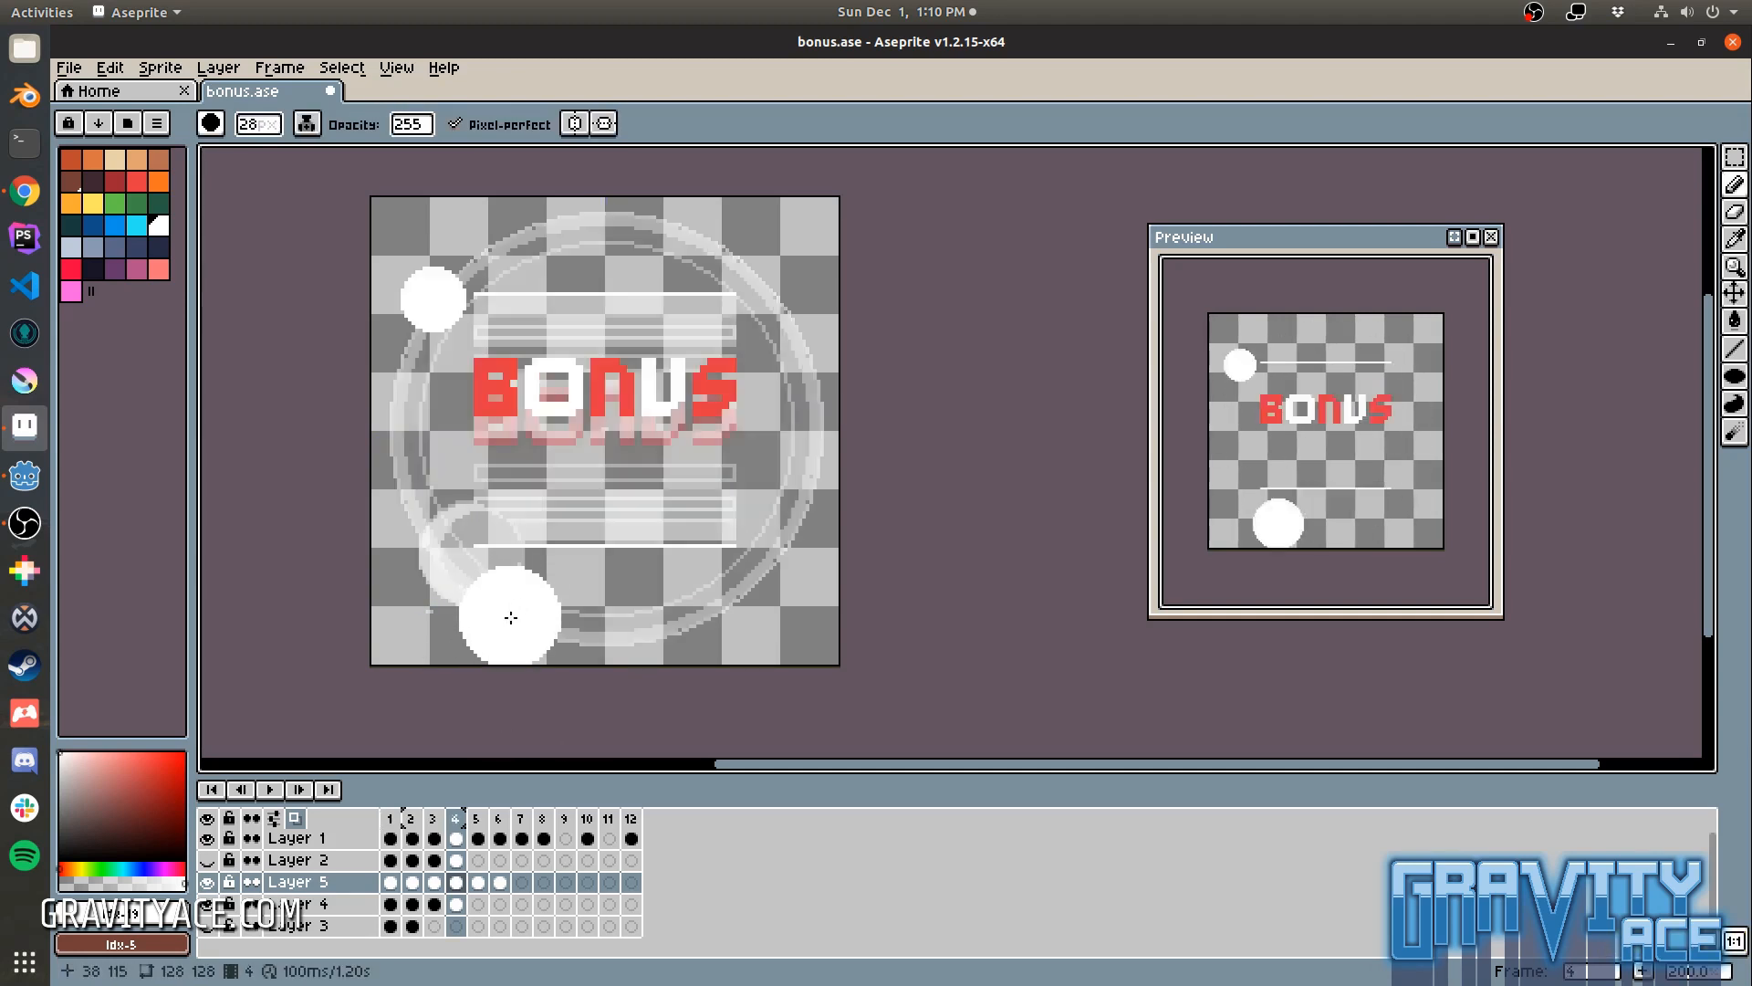
Step: Marquee-move and erase frame 4's white circles into ragged, crescent-like explosion clouds
left_click(541, 817)
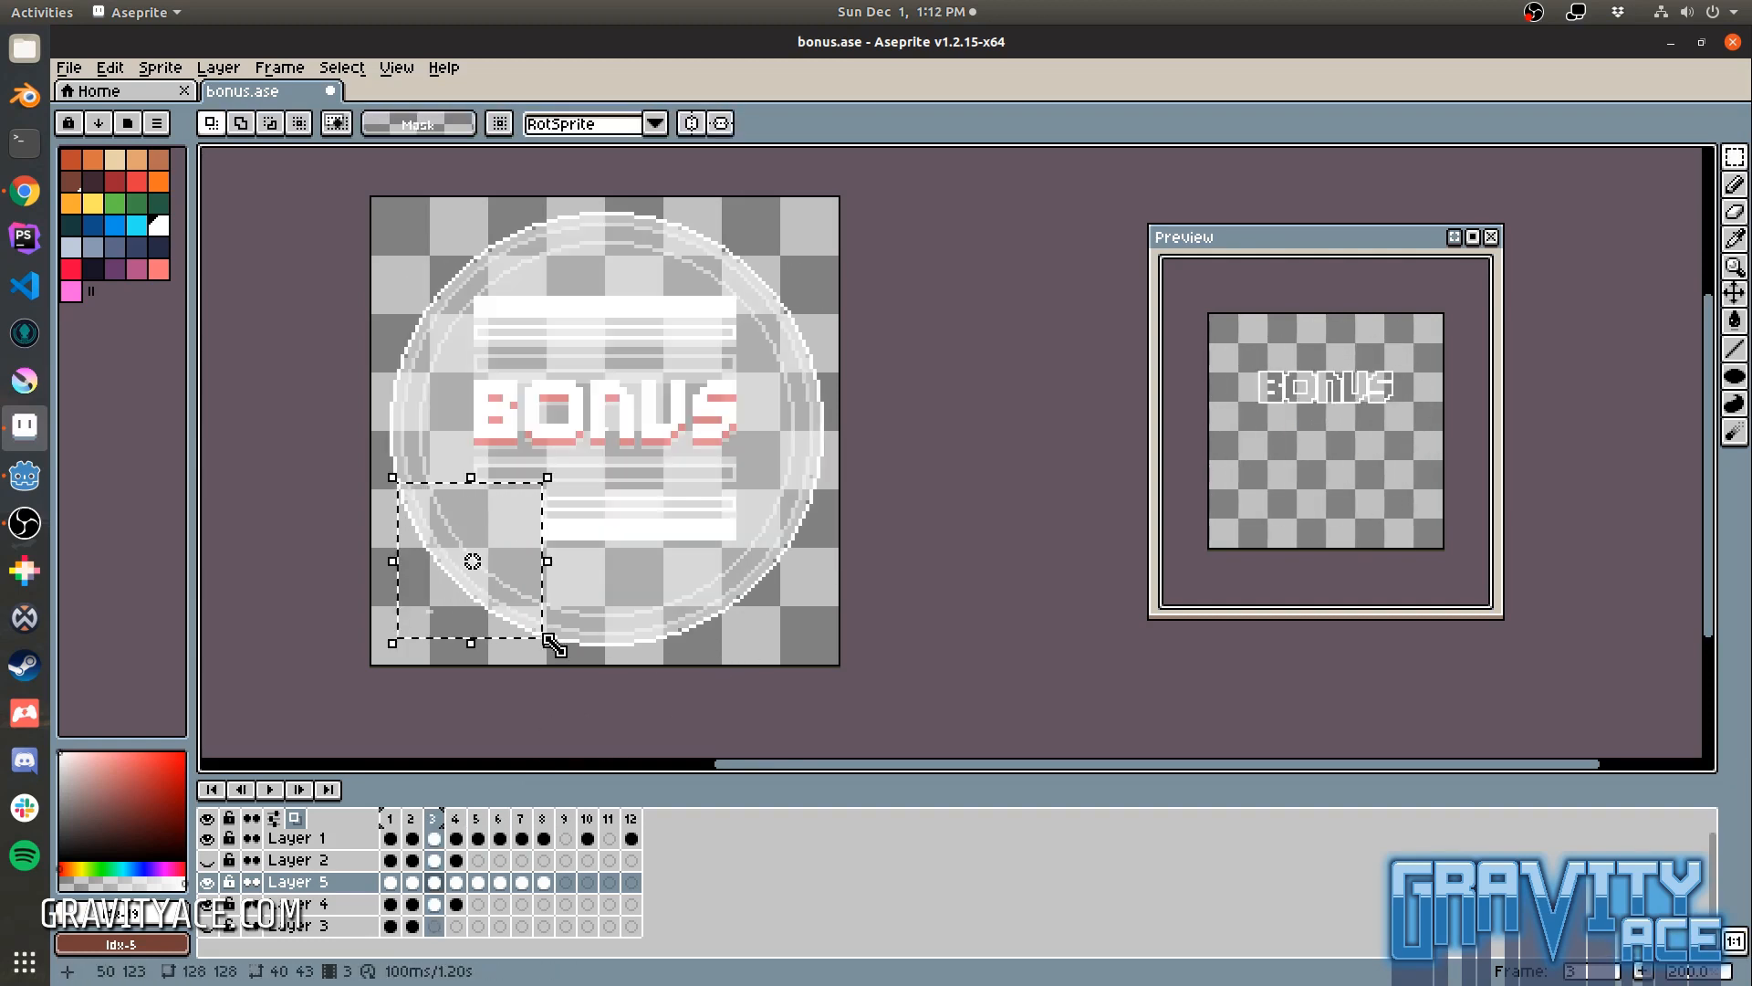
left_click(410, 817)
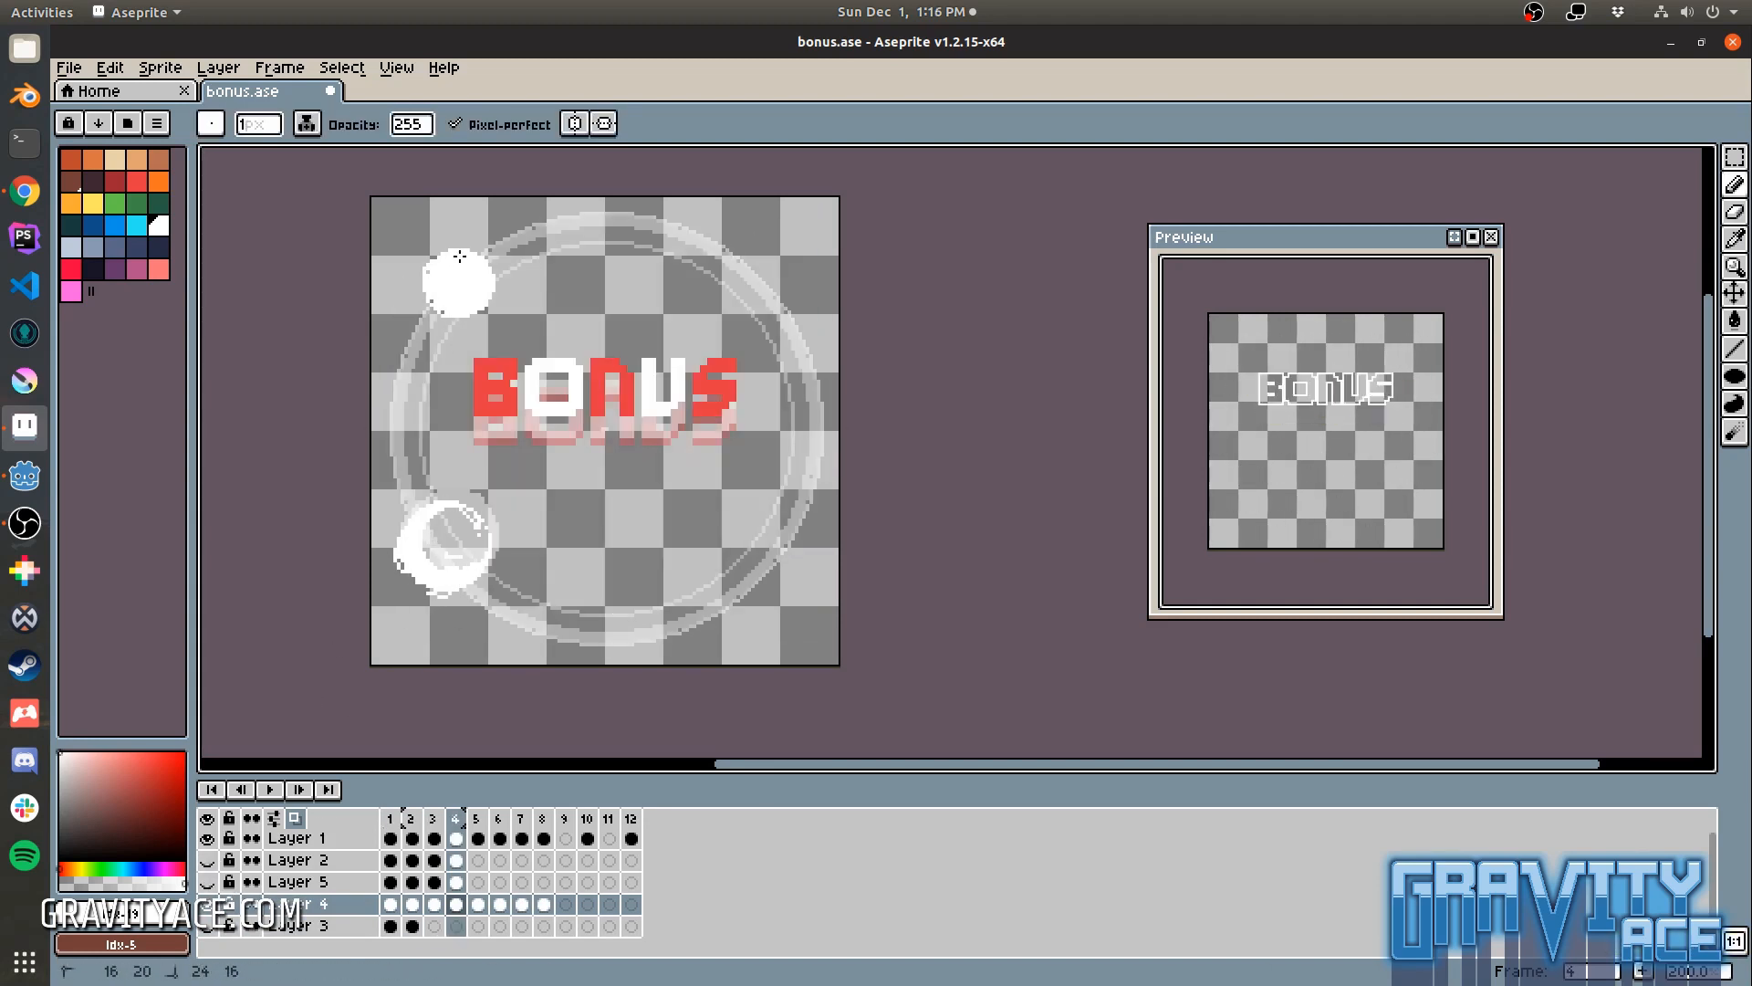
Step: Paint a solid white puff at lower-left of frame 3 on Layer 4, overlapping the ring
left_click(474, 817)
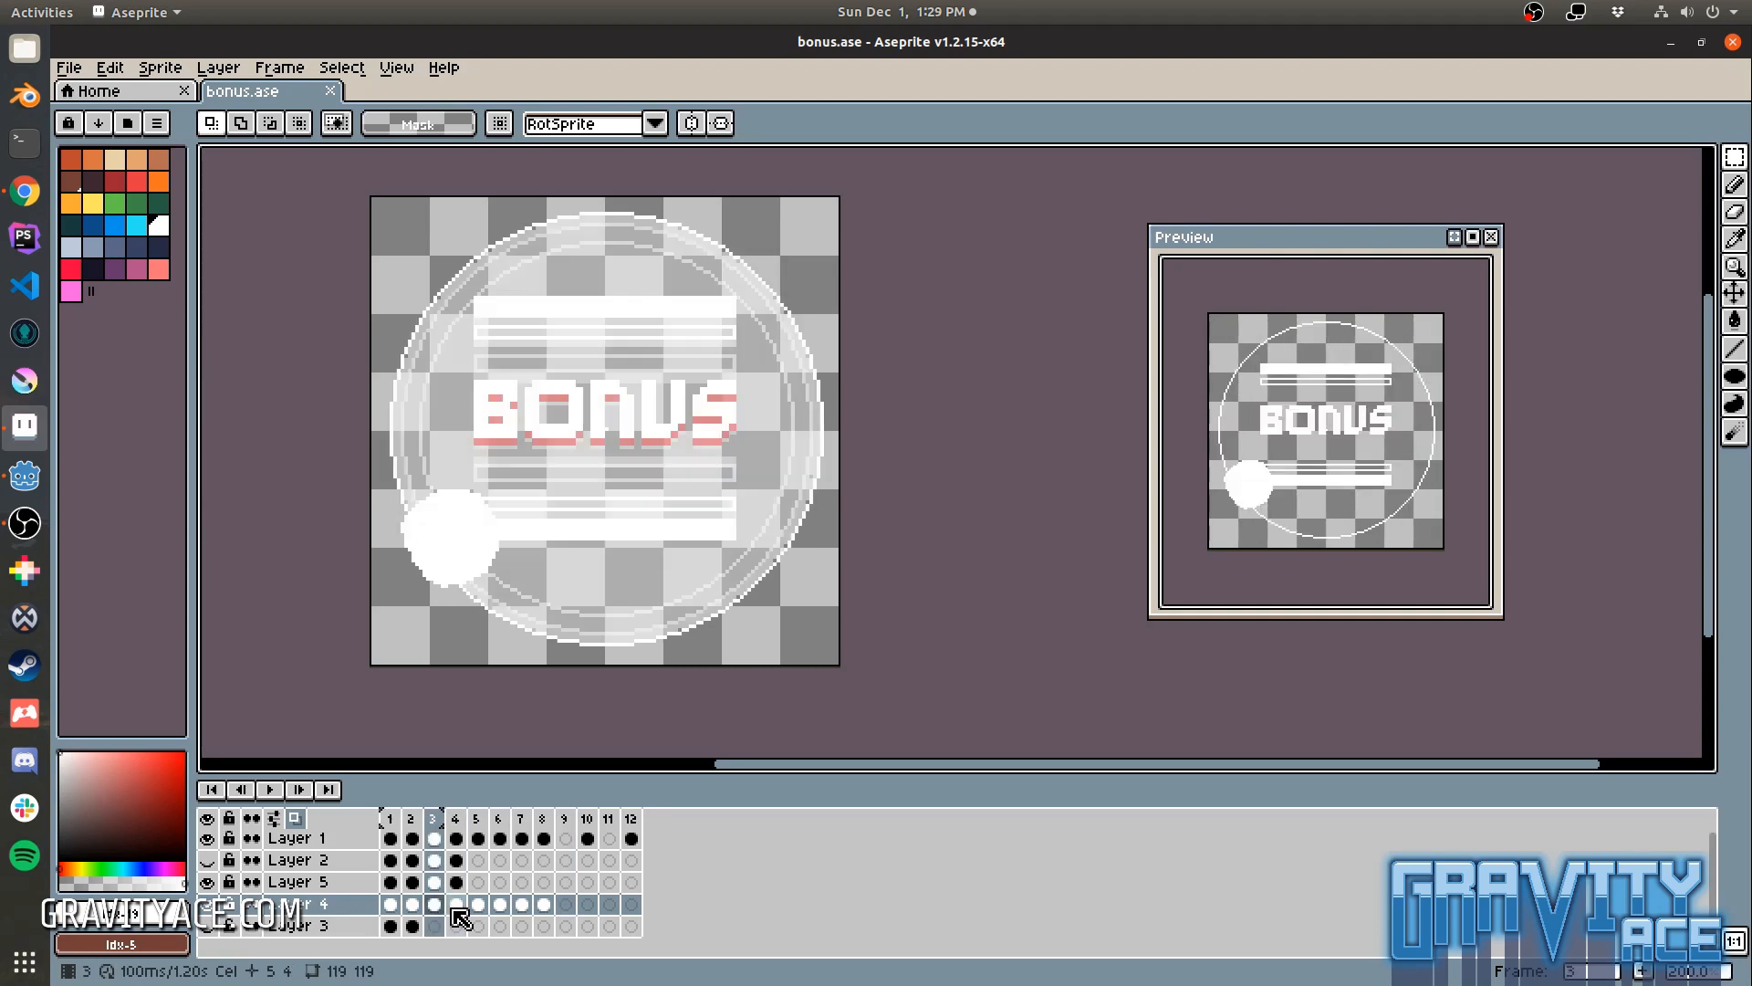
left_click(453, 817)
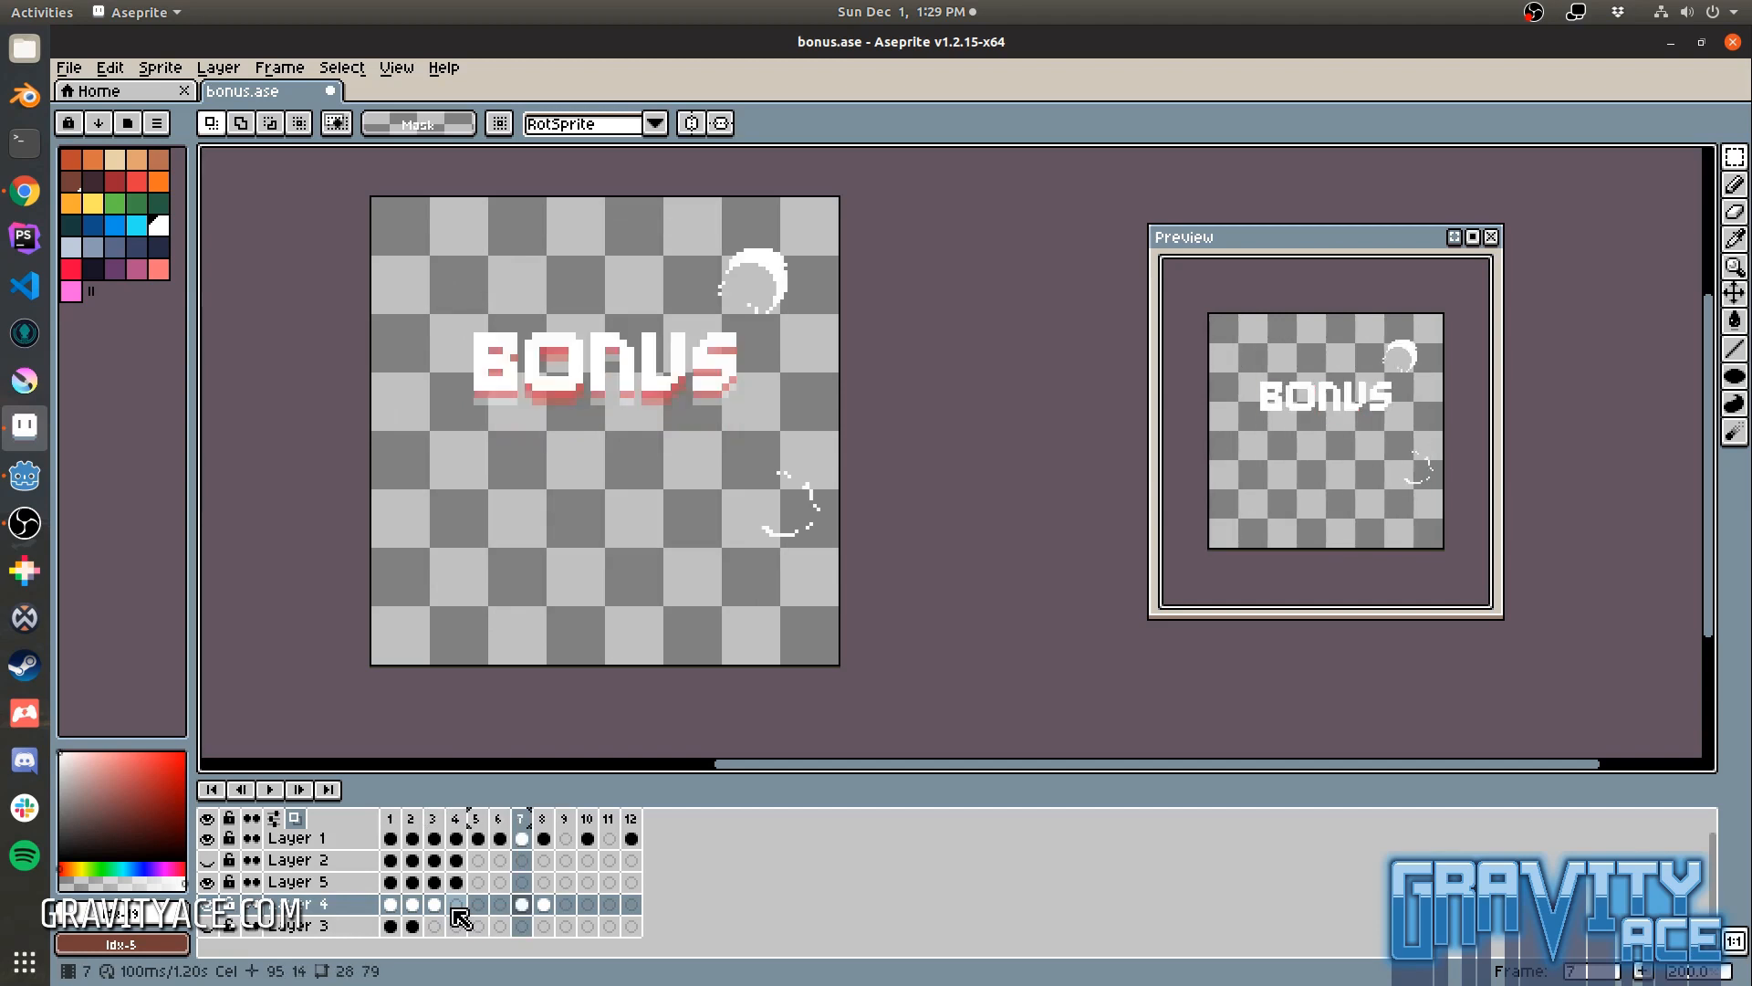
left_click(434, 818)
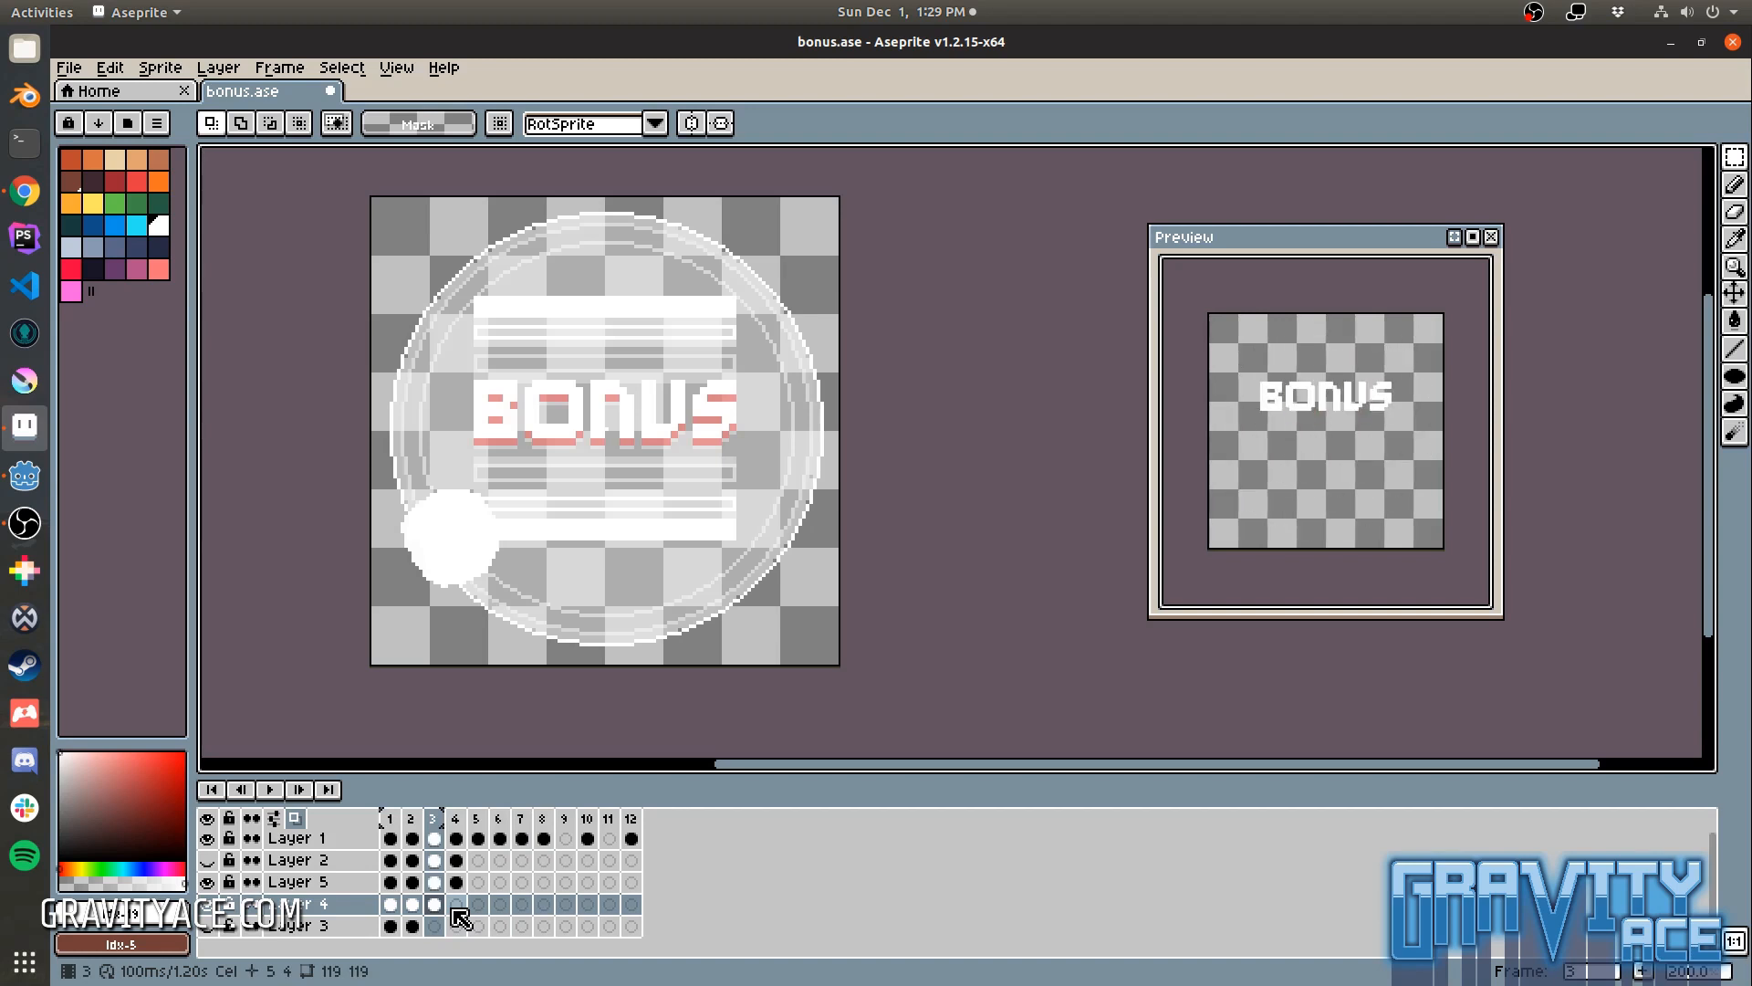
left_click(388, 891)
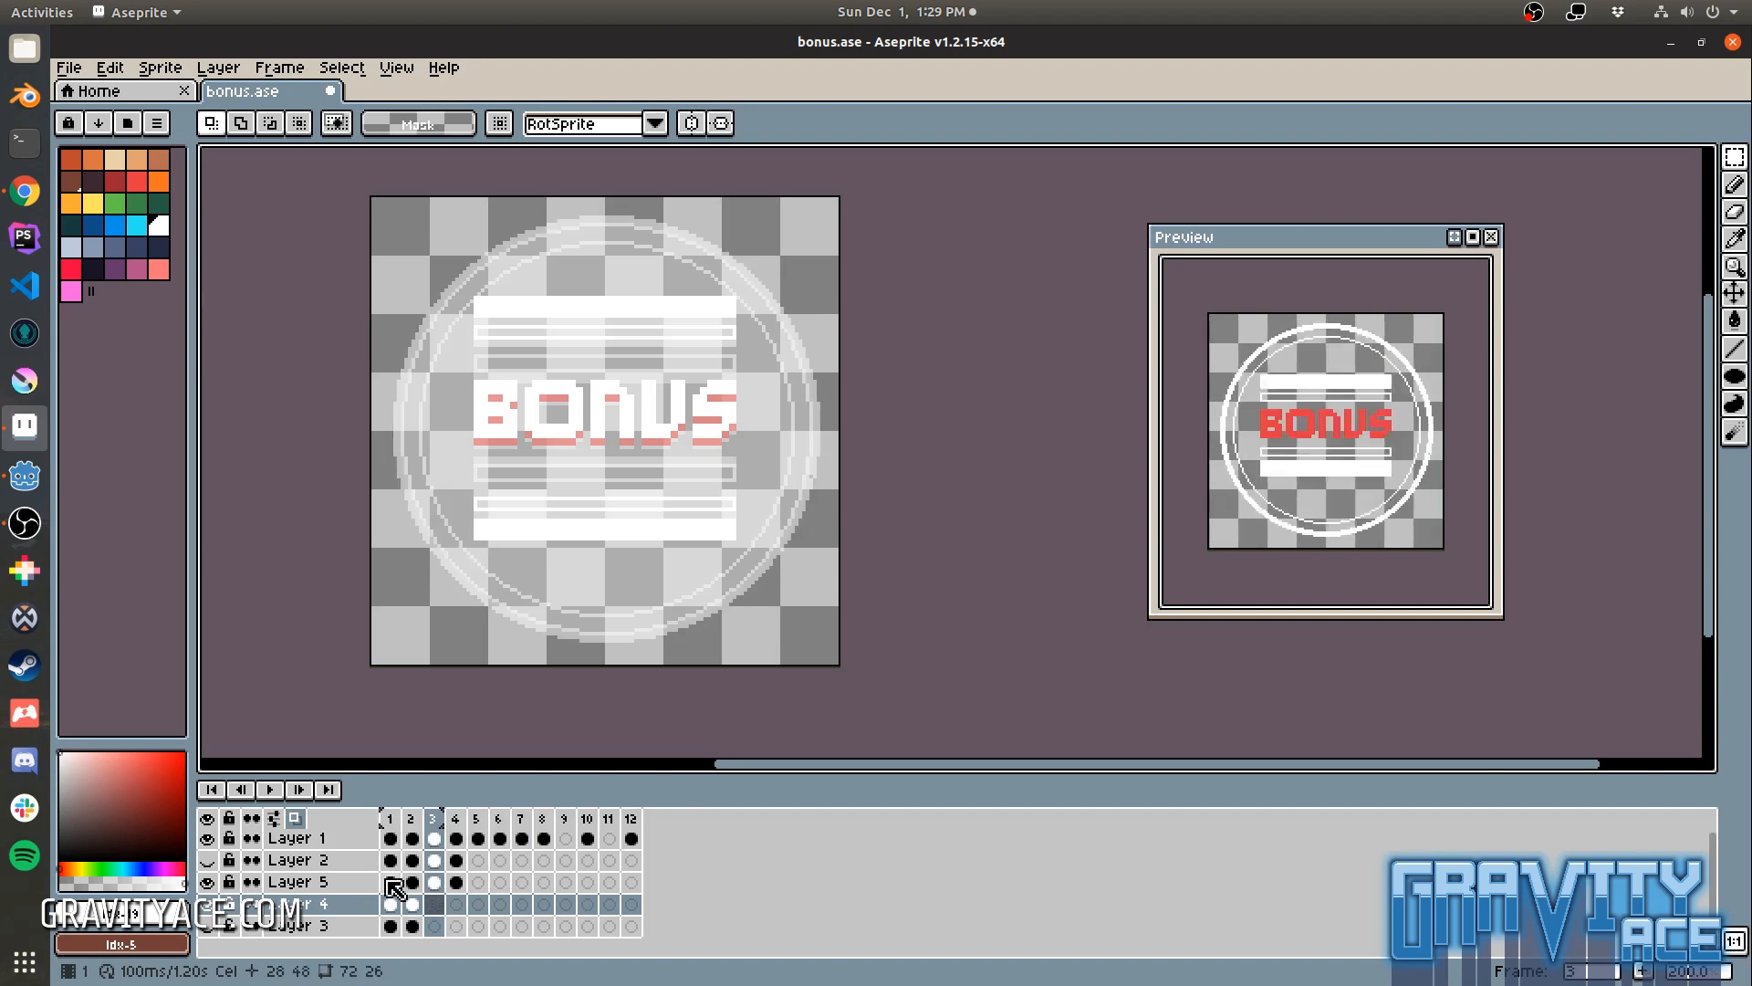